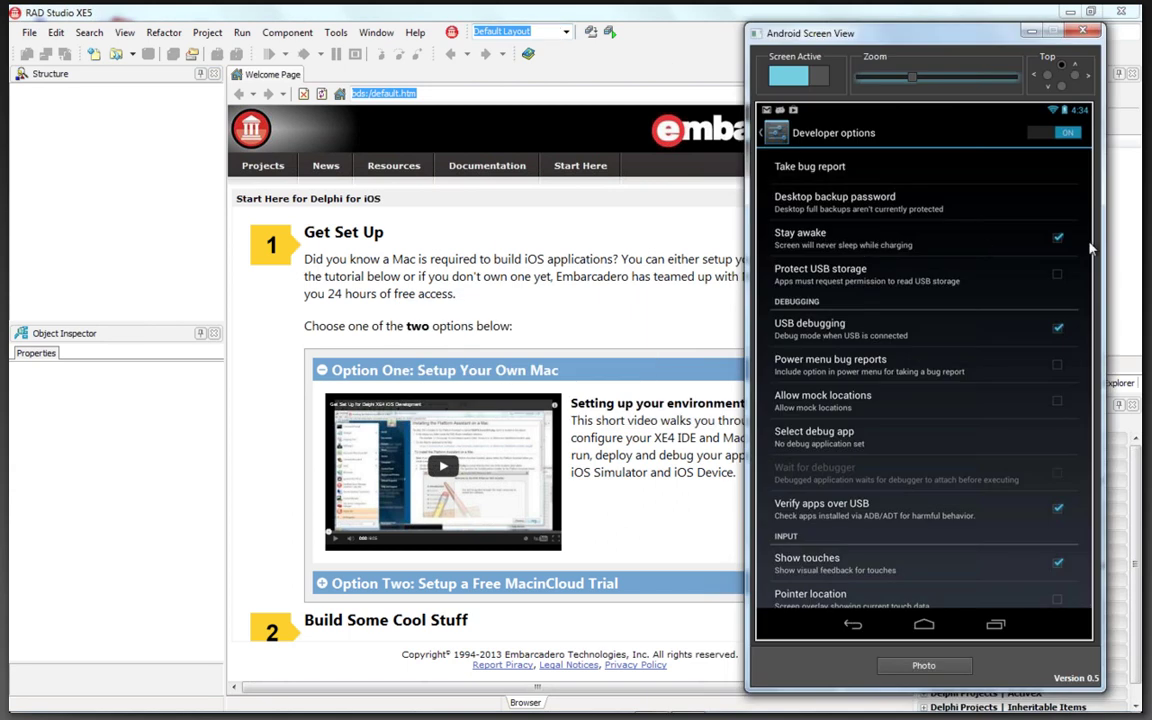
mouse_move(1064, 246)
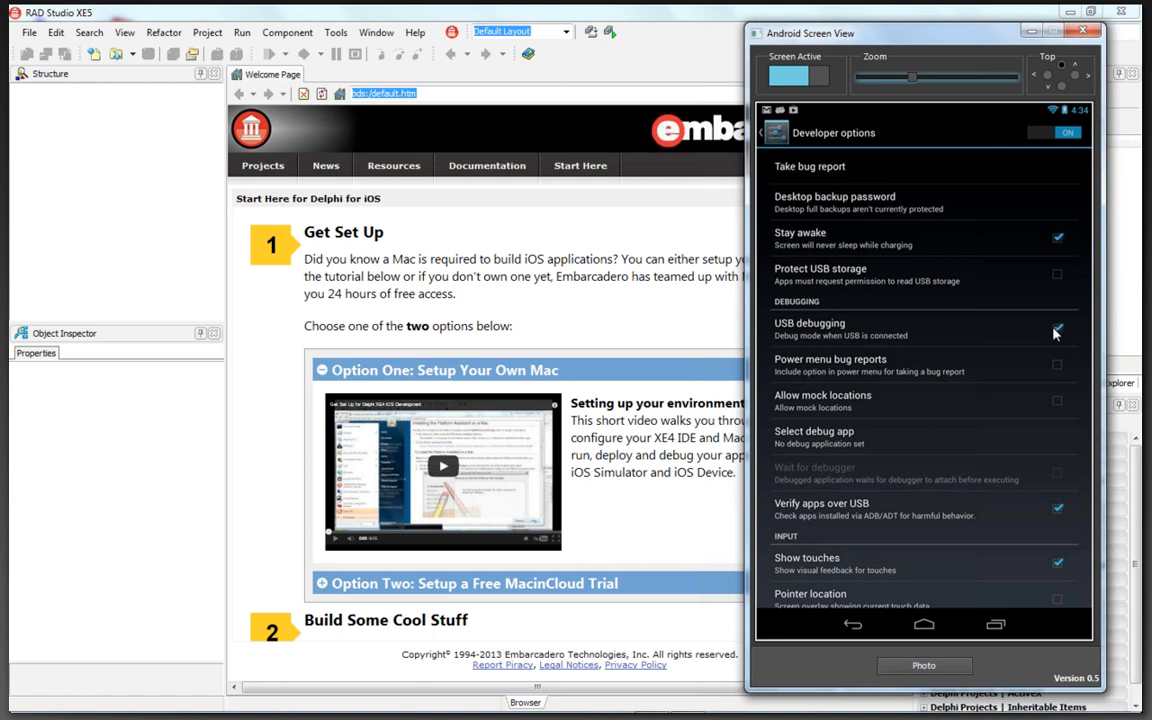
click(1056, 328)
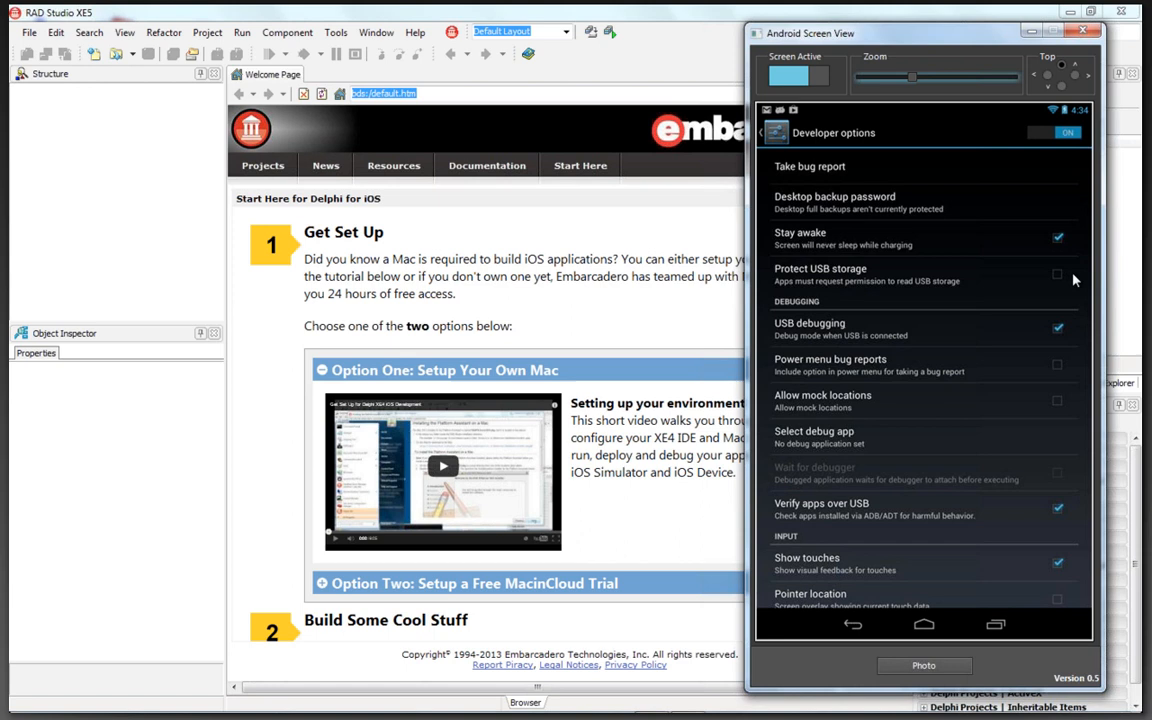
mouse_move(632, 28)
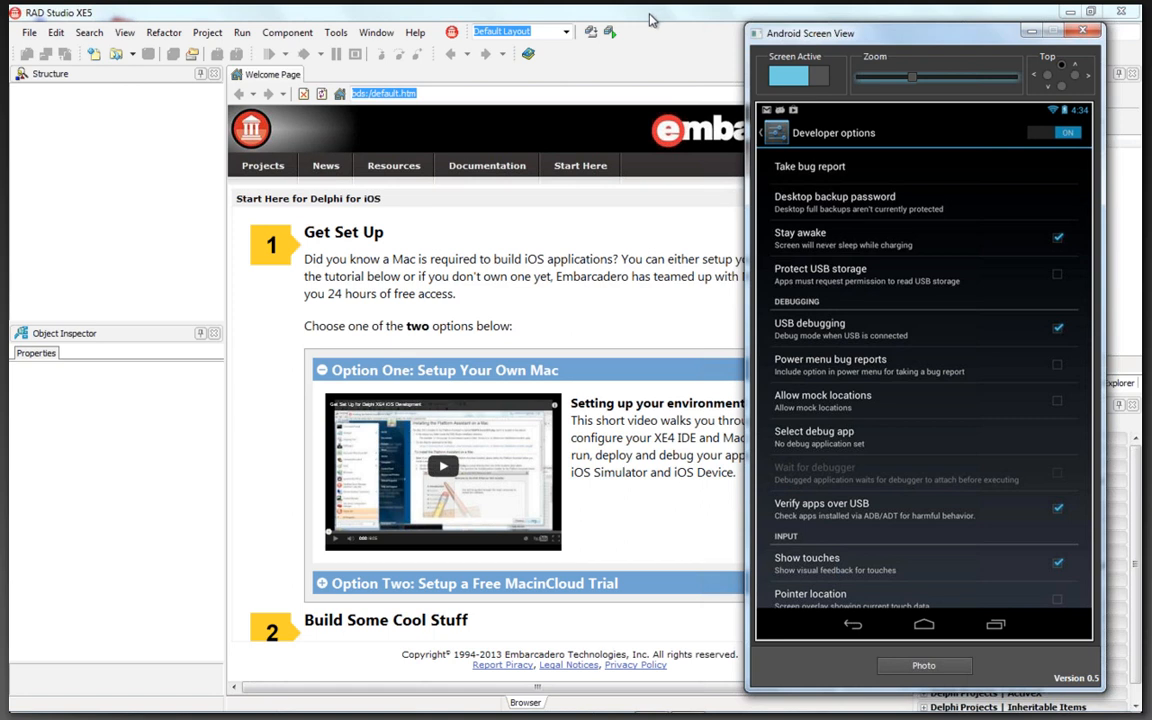
click(1080, 32)
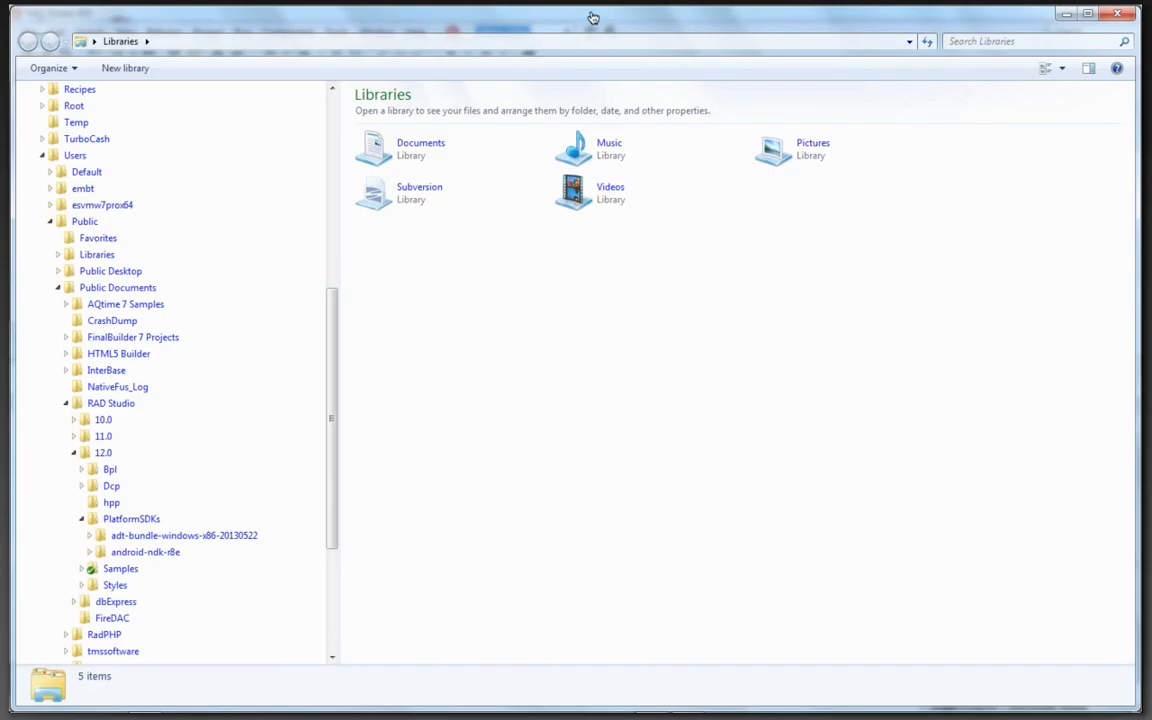
click(124, 518)
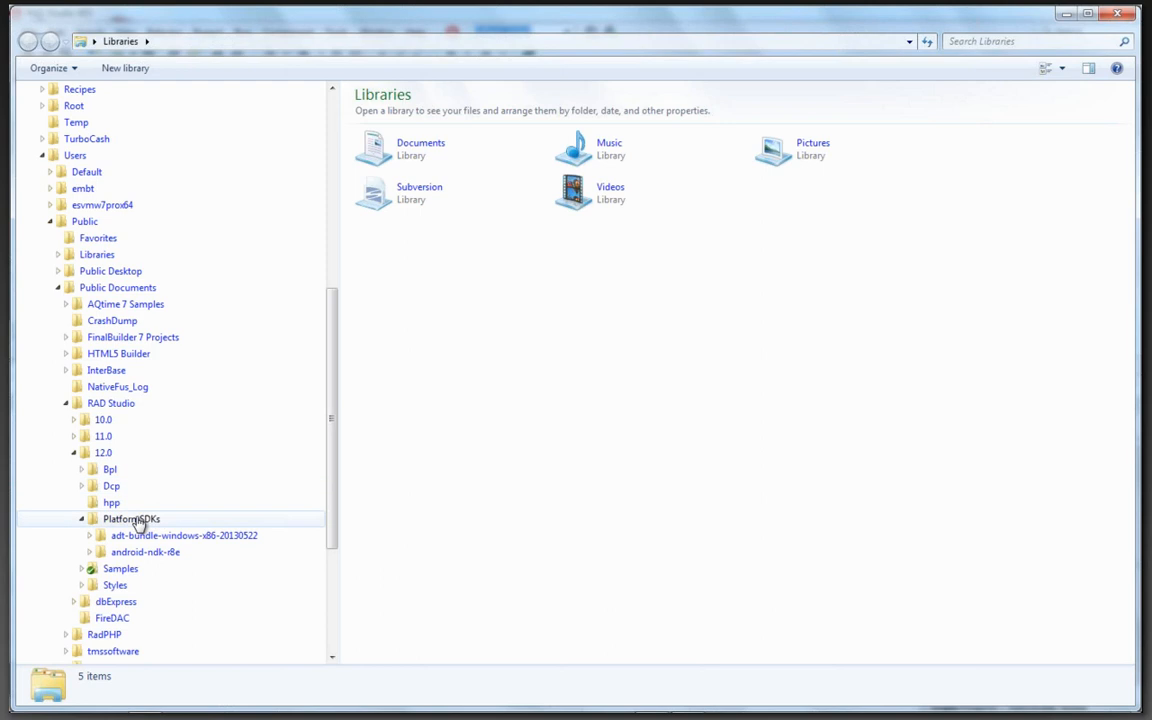
click(130, 518)
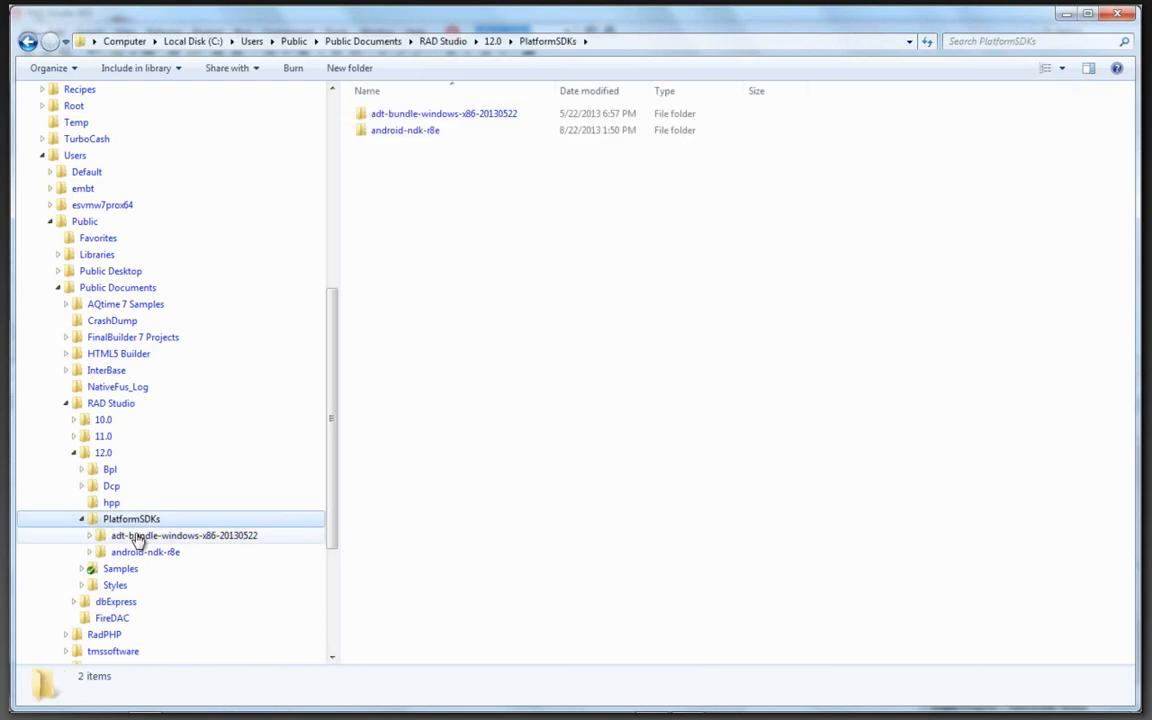
click(140, 536)
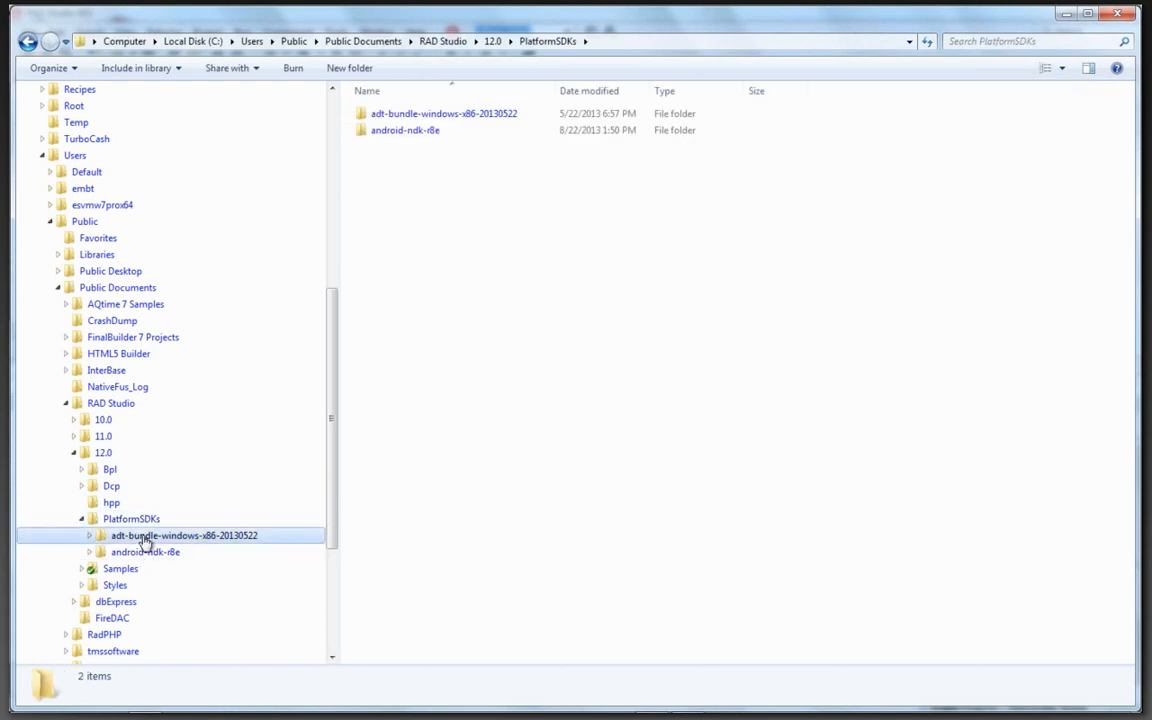
Enter the bundle's sdk folder to view platform-tools, then return to RAD Studio.
double_click(184, 536)
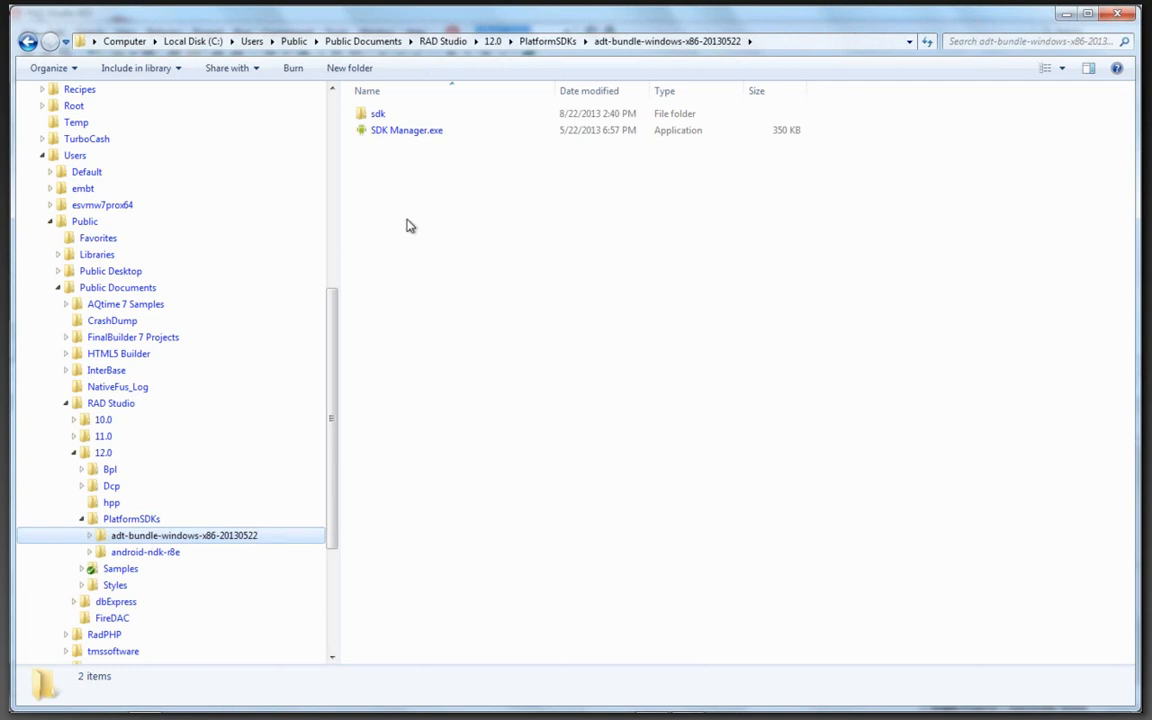
double_click(374, 112)
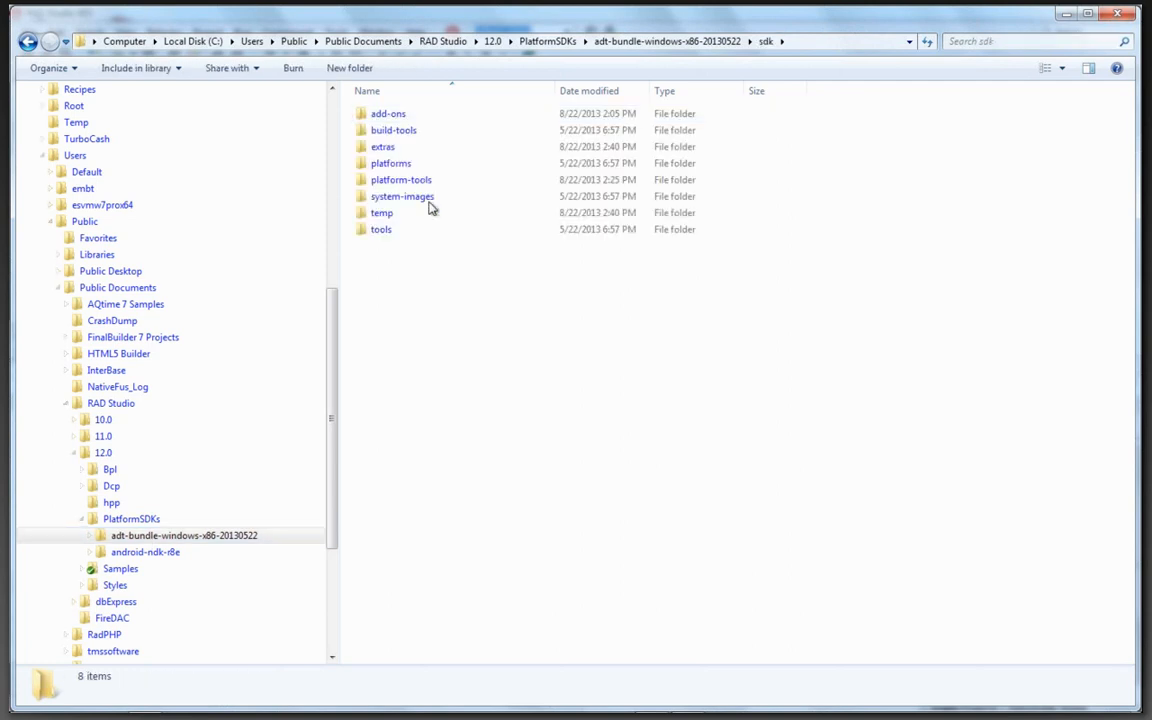
click(144, 552)
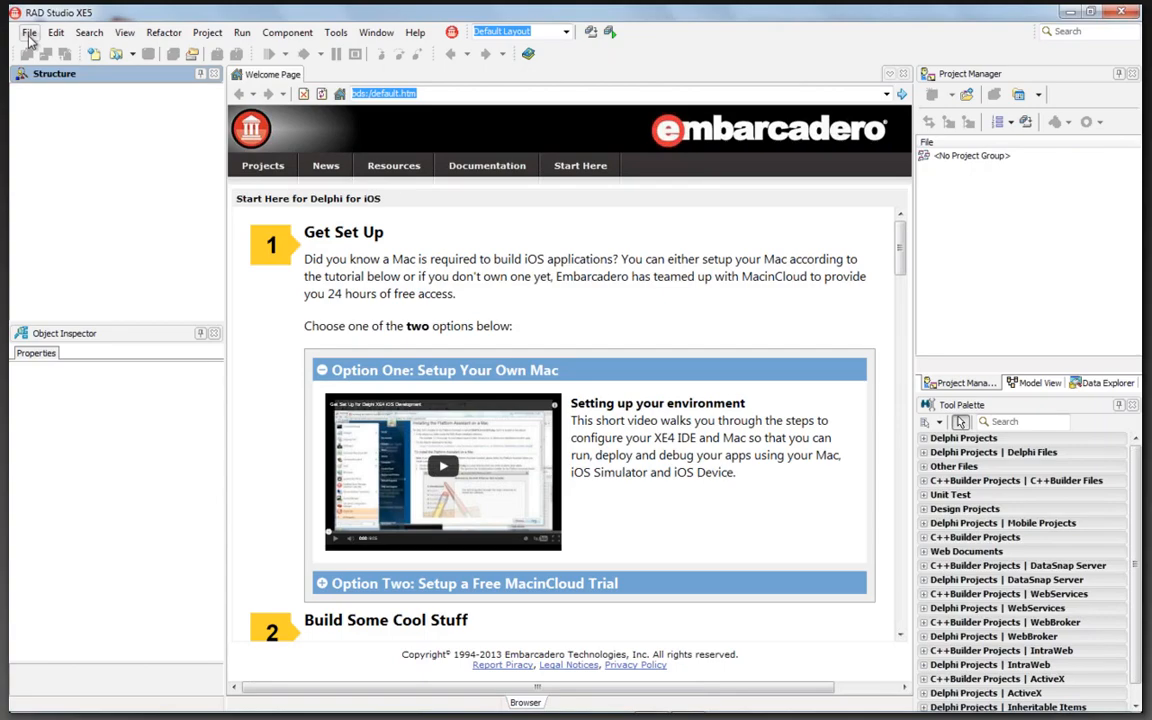
click(334, 32)
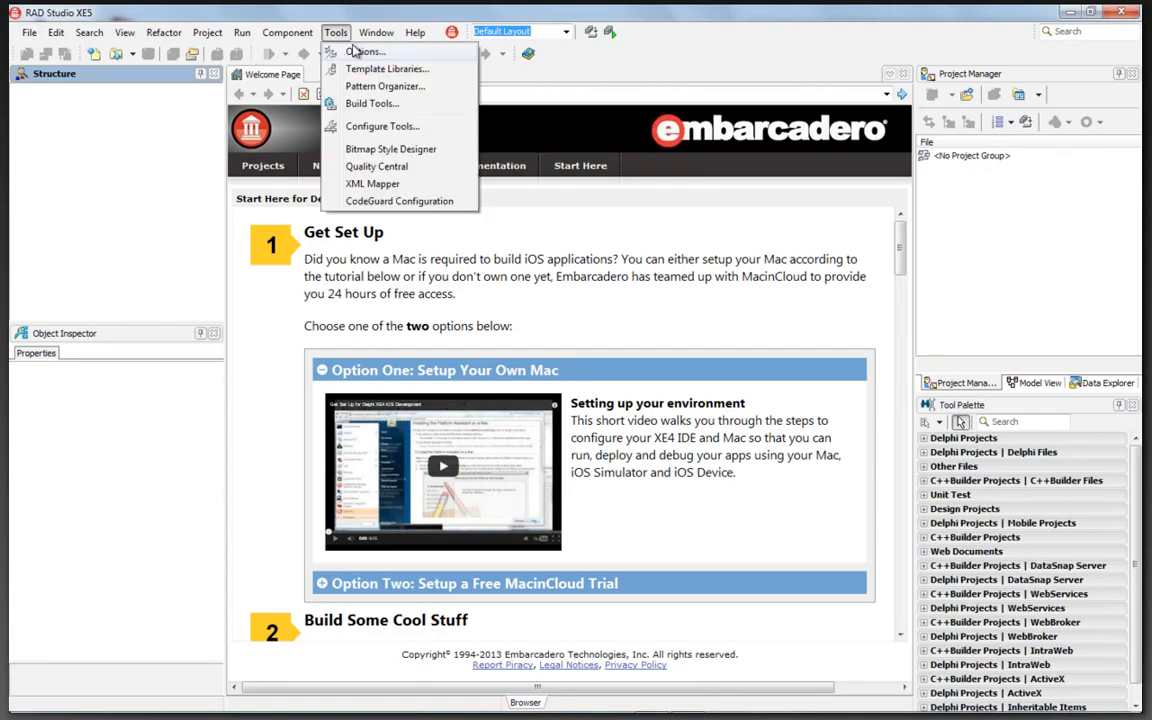
click(362, 52)
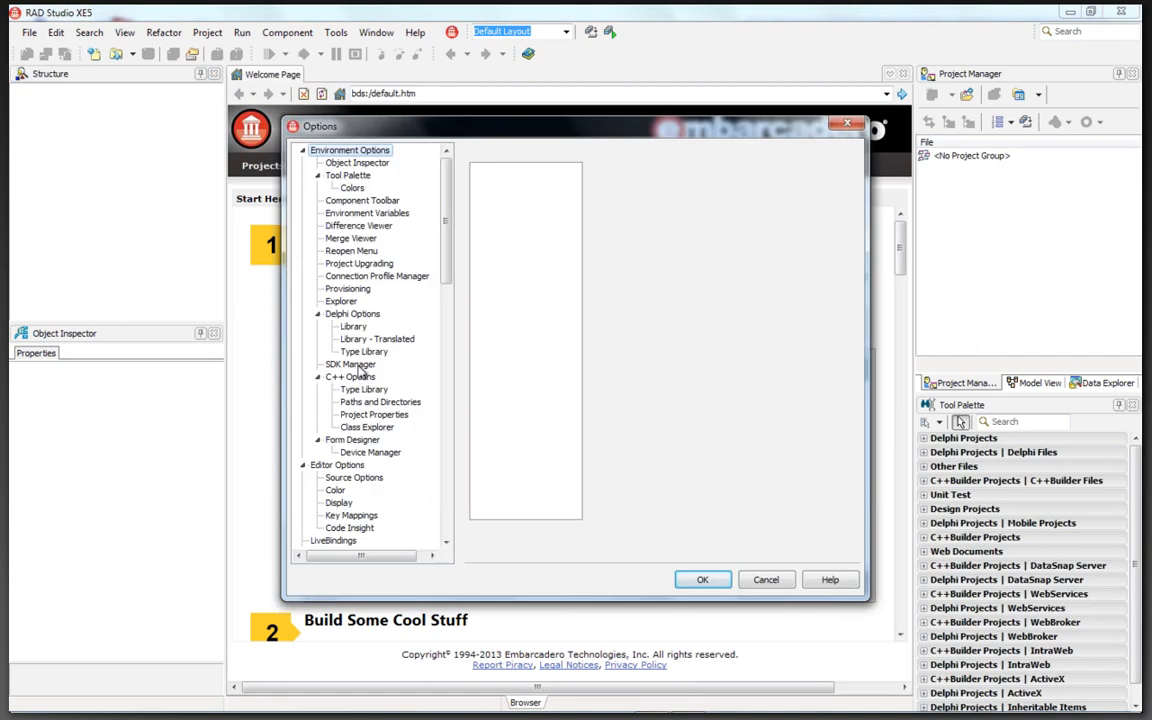
click(348, 364)
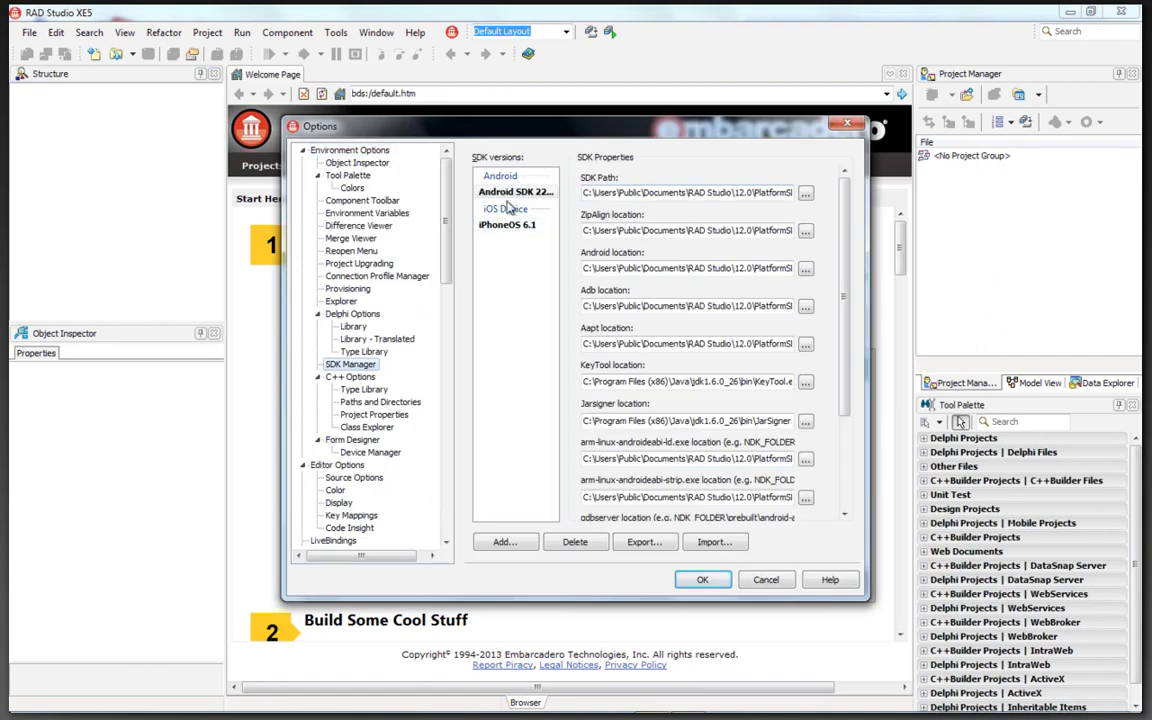
click(512, 192)
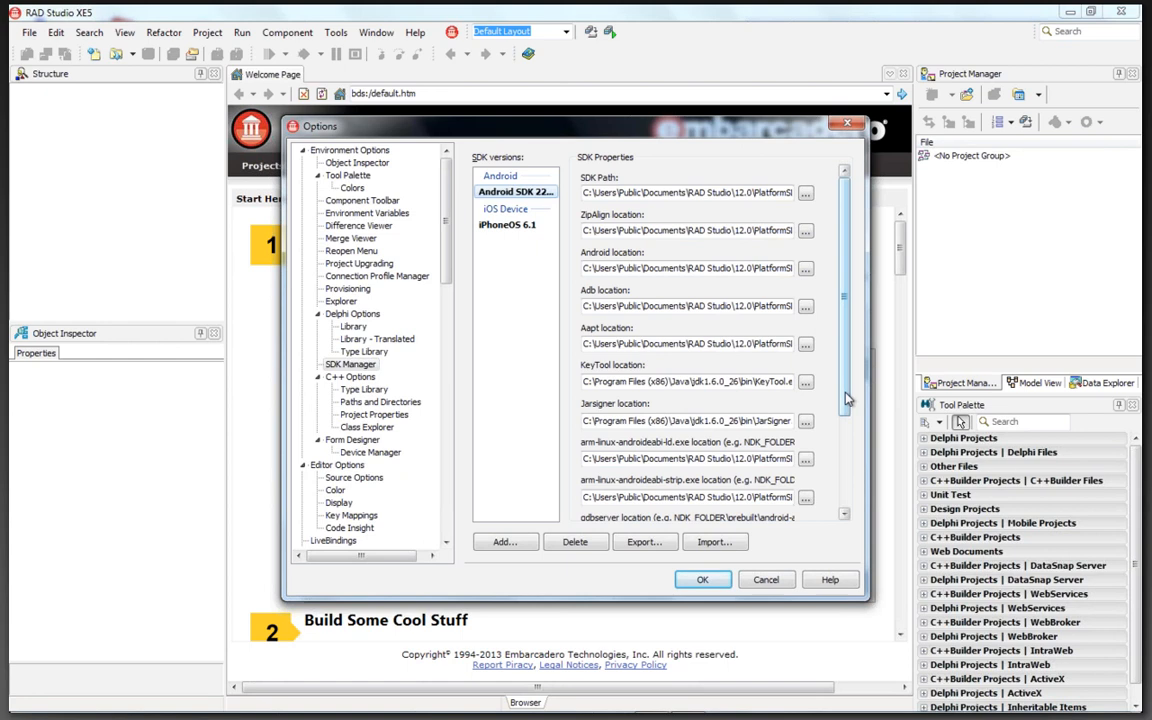
scroll(down, 3)
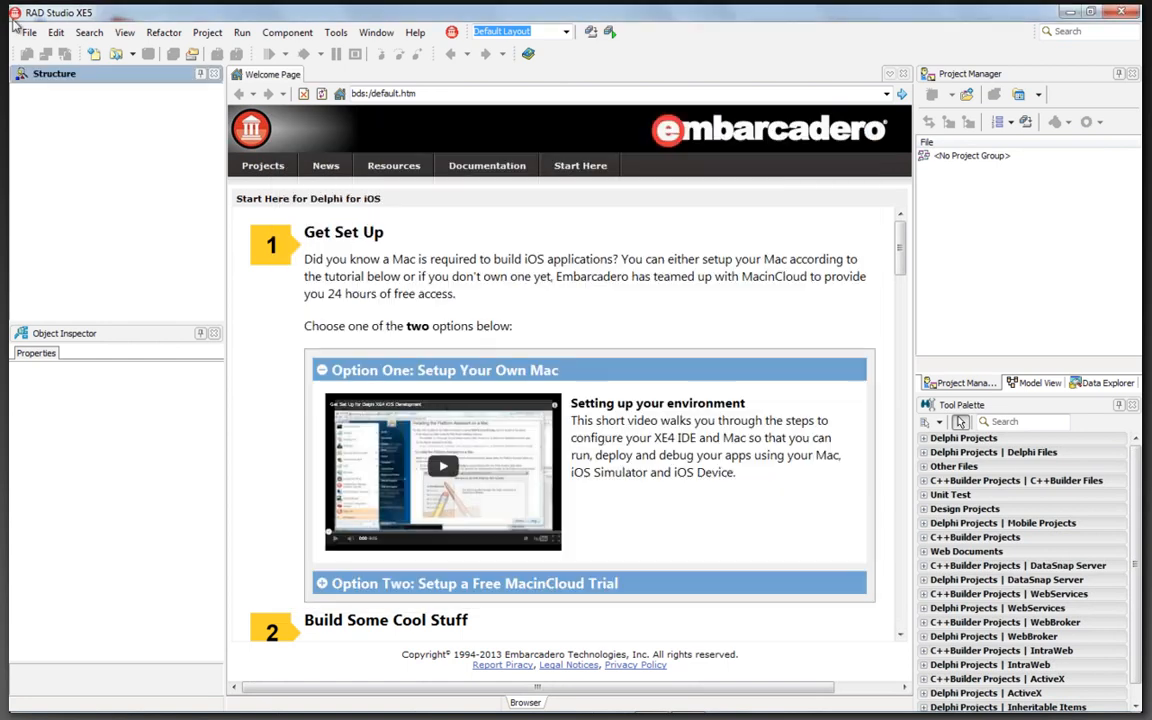
Create a blank FireMonkey Mobile Application (Project18) previewed as Google Nexus 7.
click(16, 32)
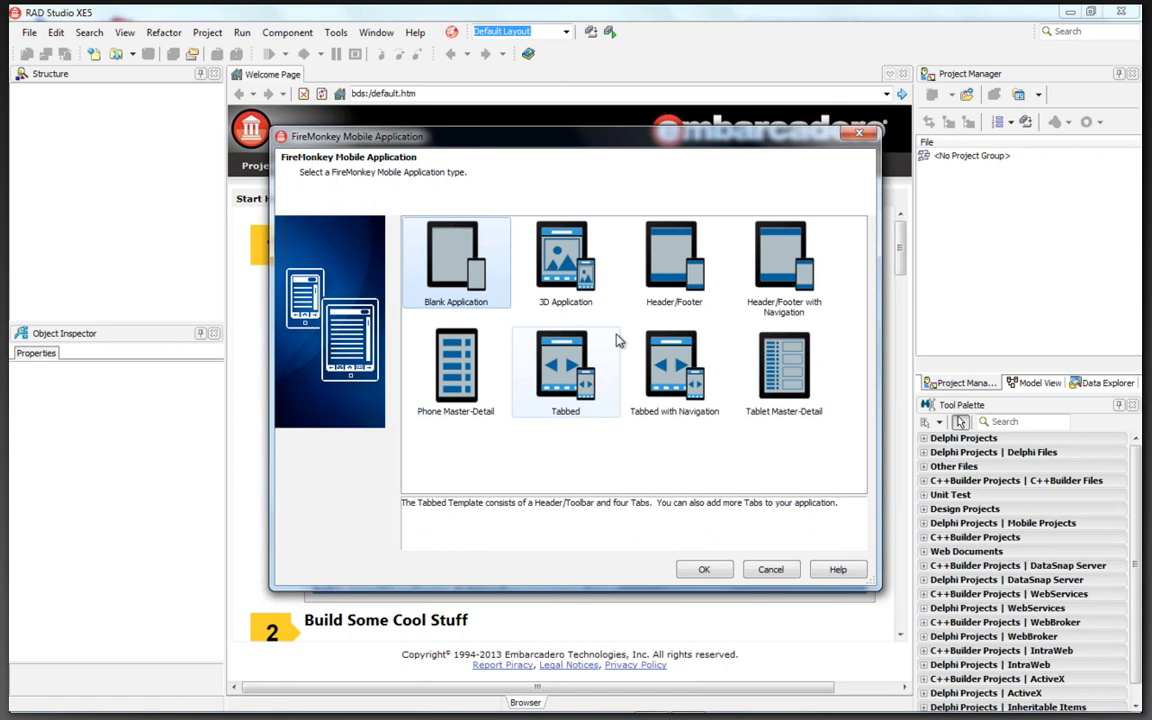
click(704, 568)
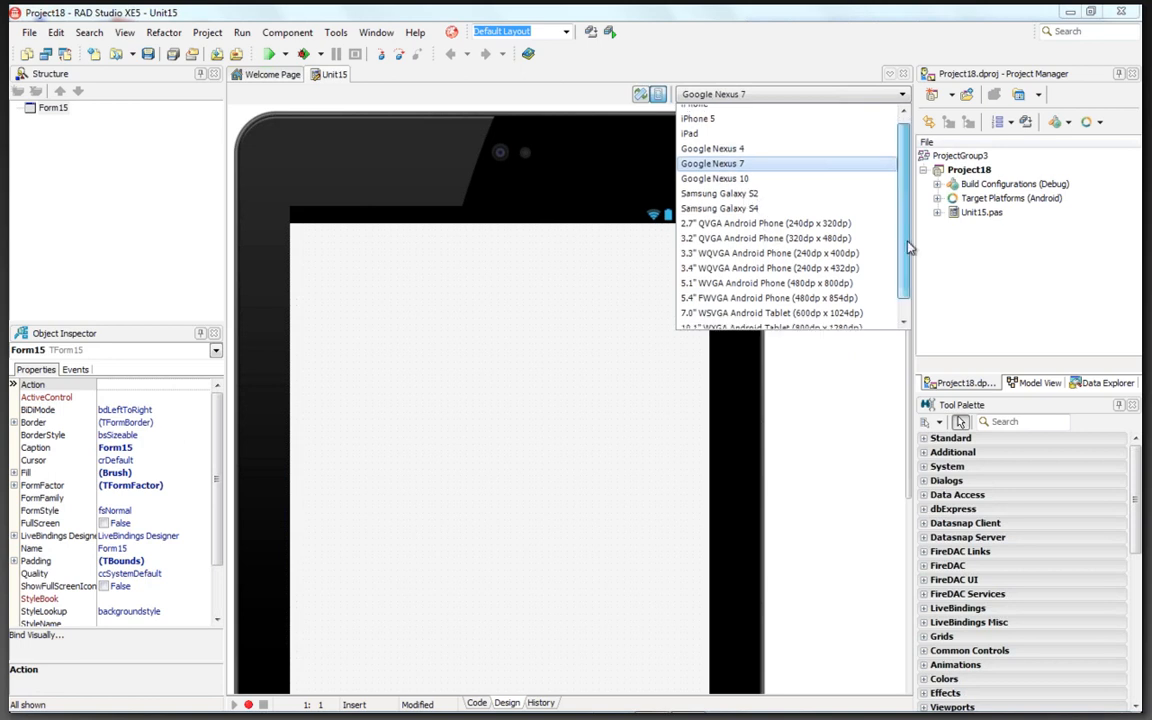
click(714, 164)
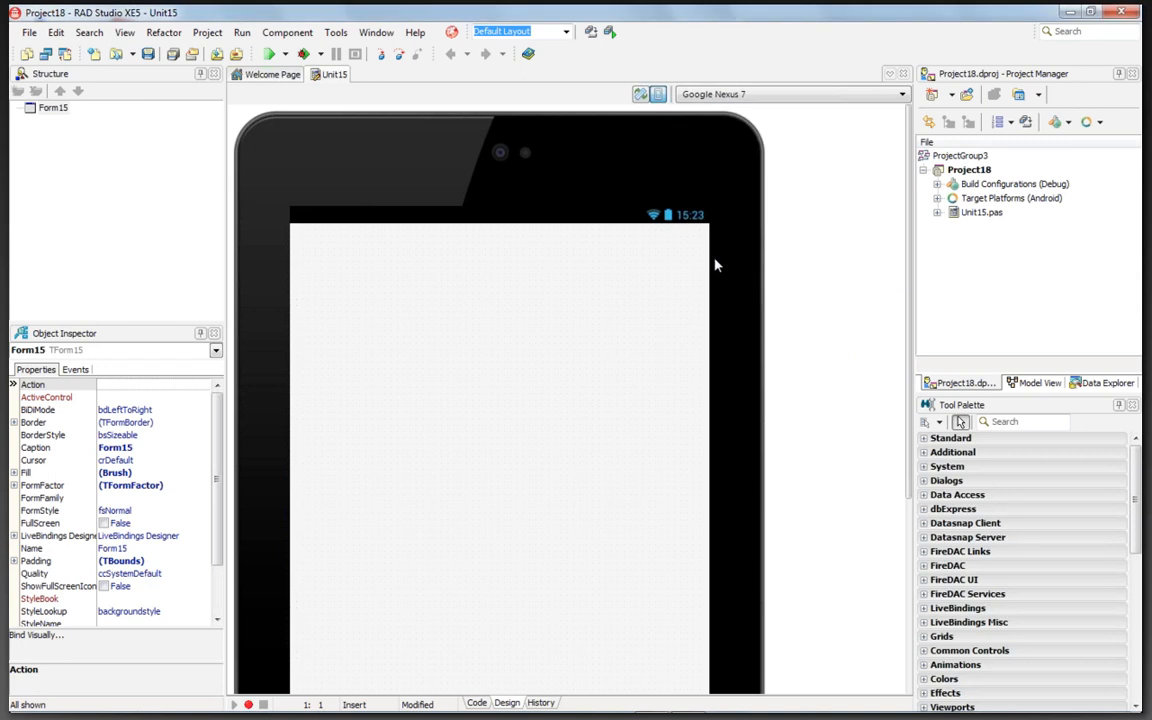
mouse_move(806, 108)
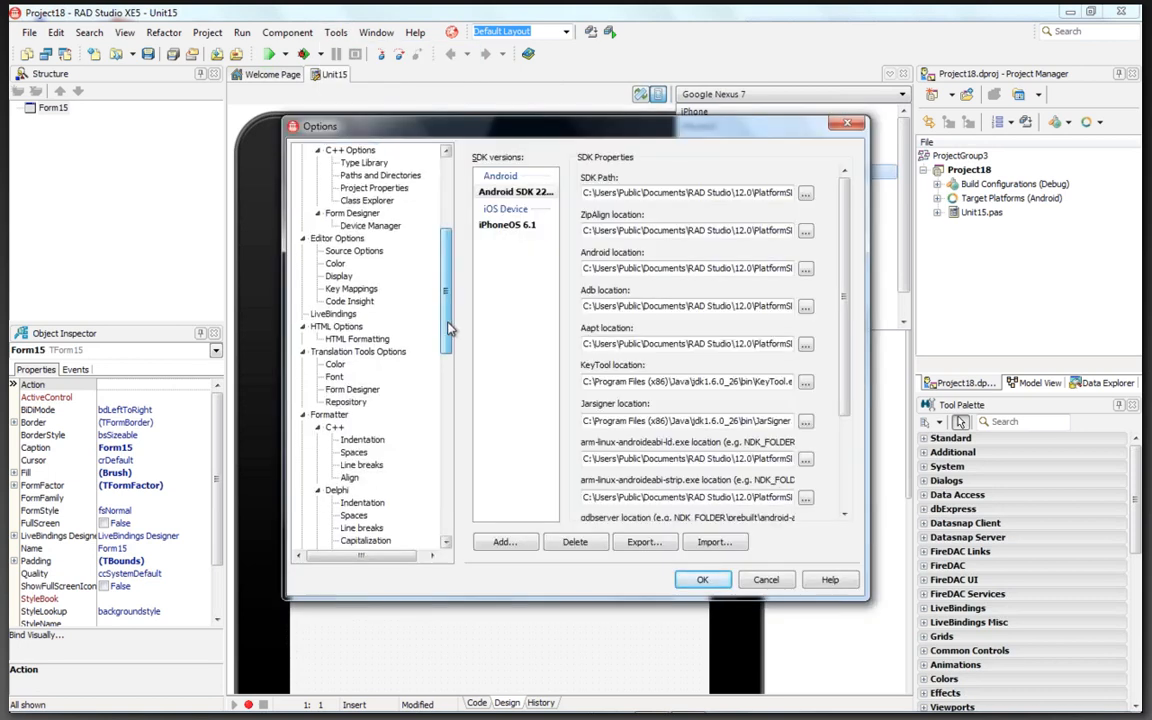
click(352, 212)
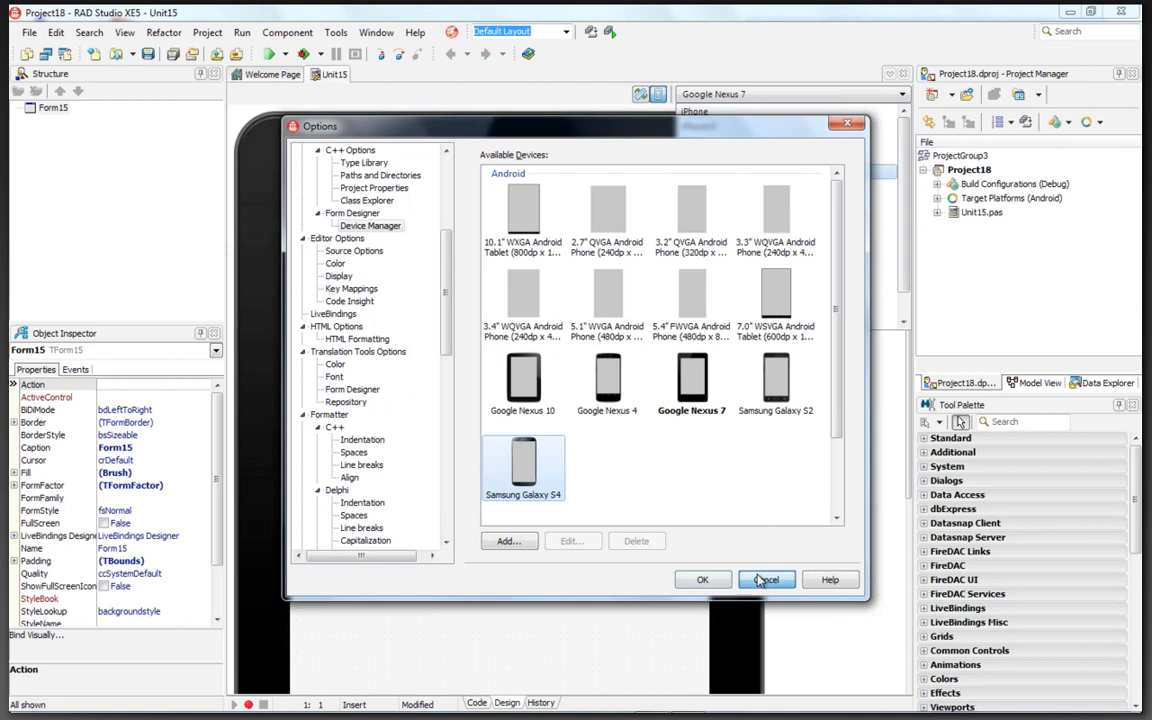
click(766, 580)
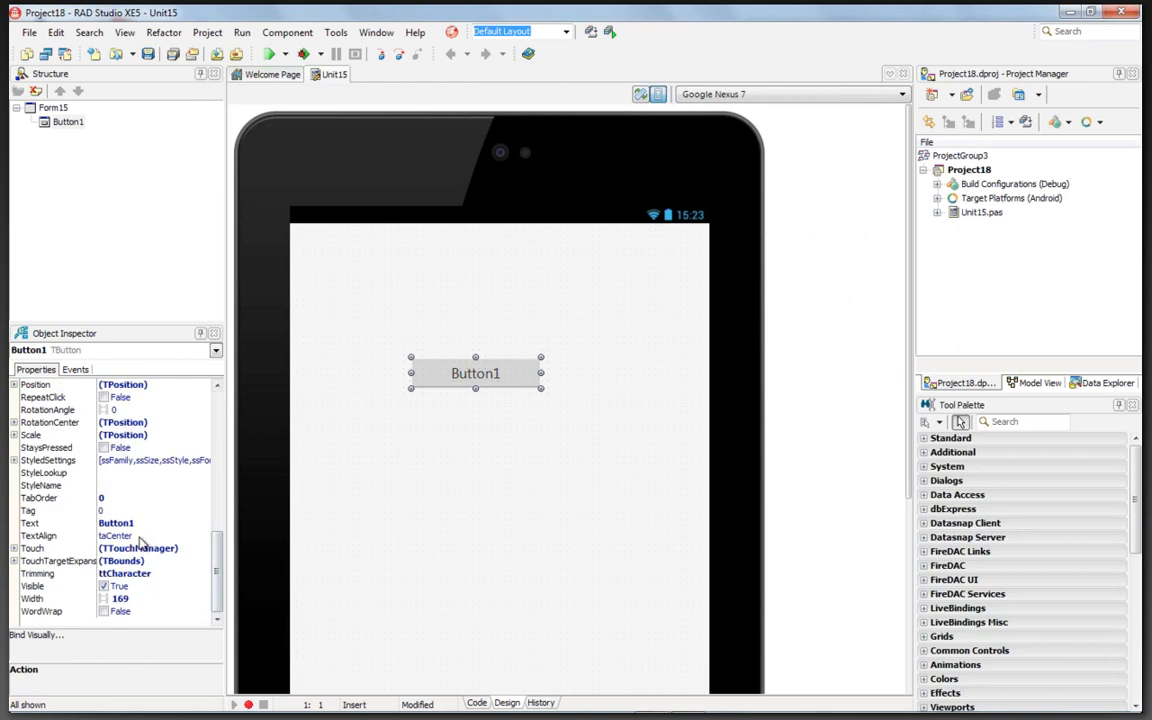
Caption the button 'Click Me' and make its handler set Button1.Text := '42'.
text(Click Me)
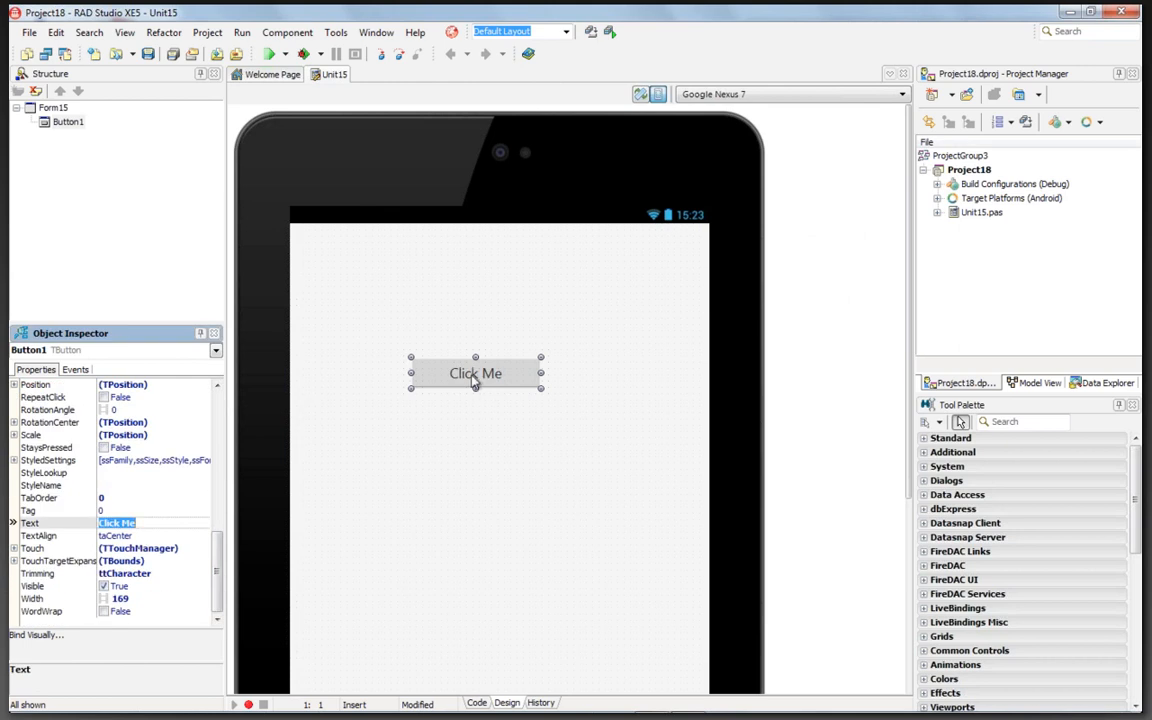
double_click(476, 374)
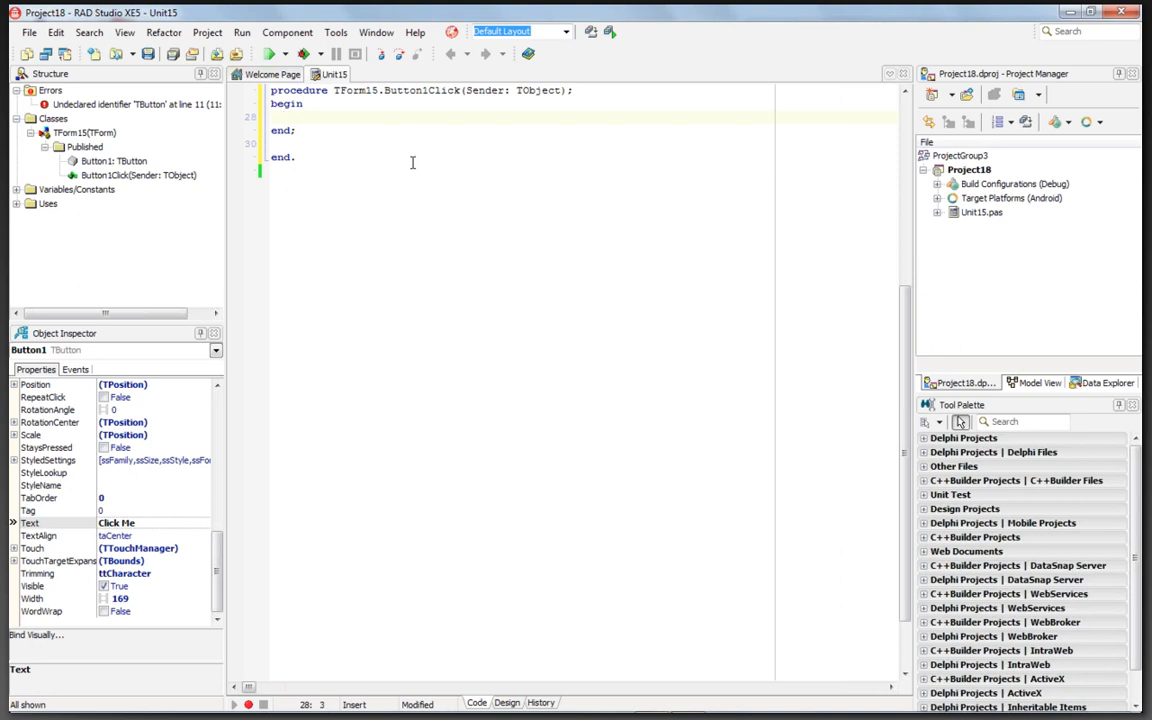
text(Button1.)
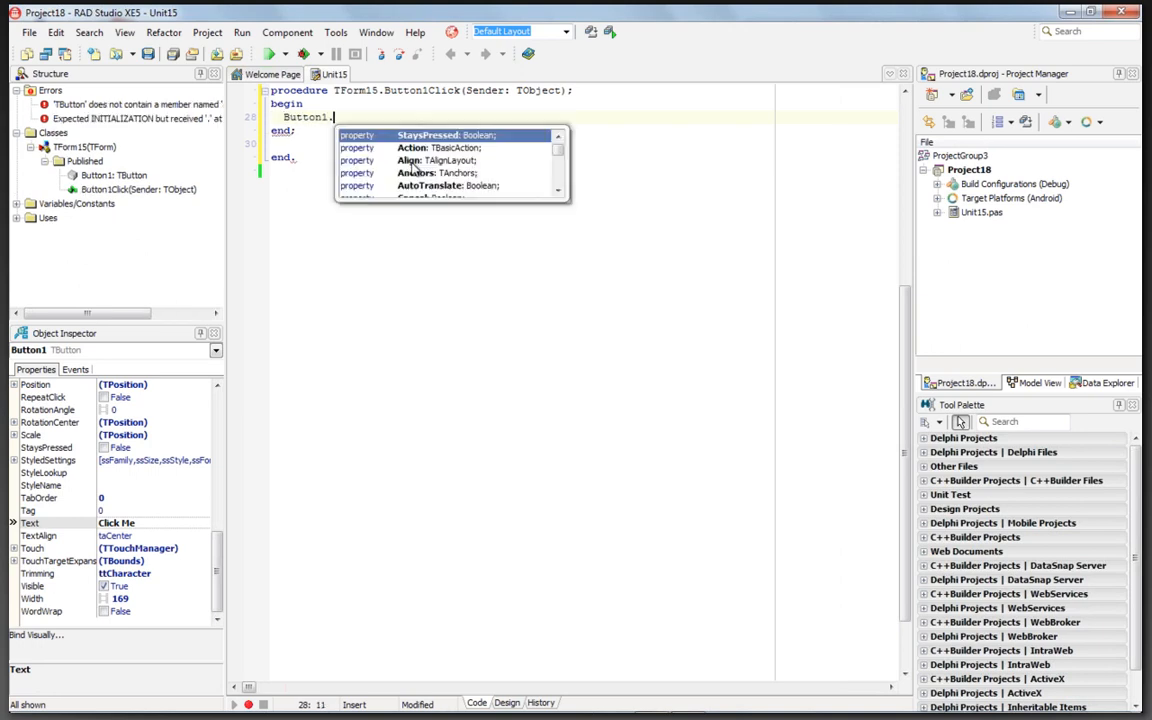
text(Text := '42')
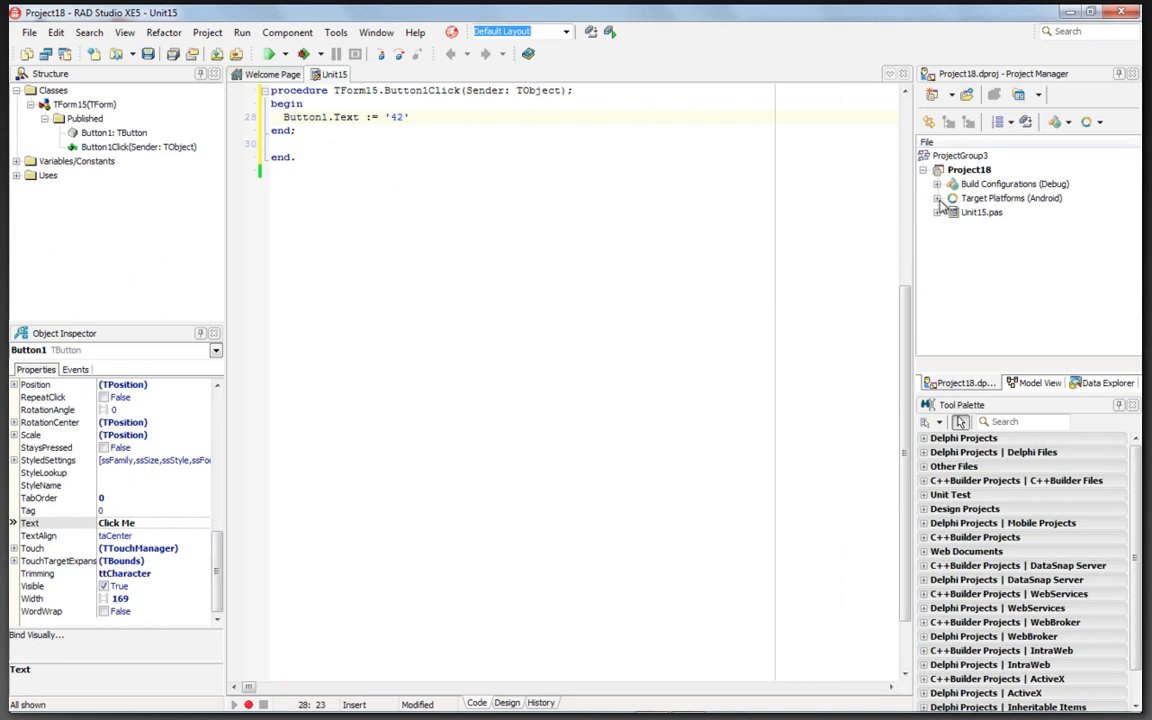
Target the Nexus 7 under Android, compile Project18 and run it without debugging.
click(932, 198)
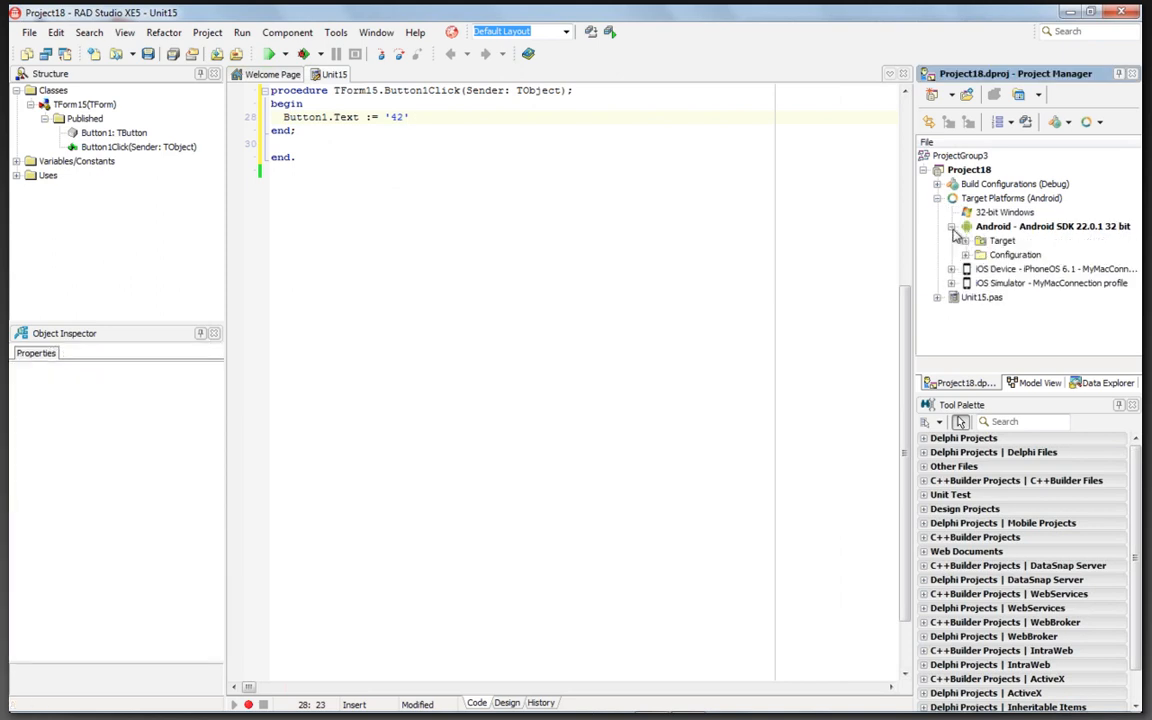
click(968, 240)
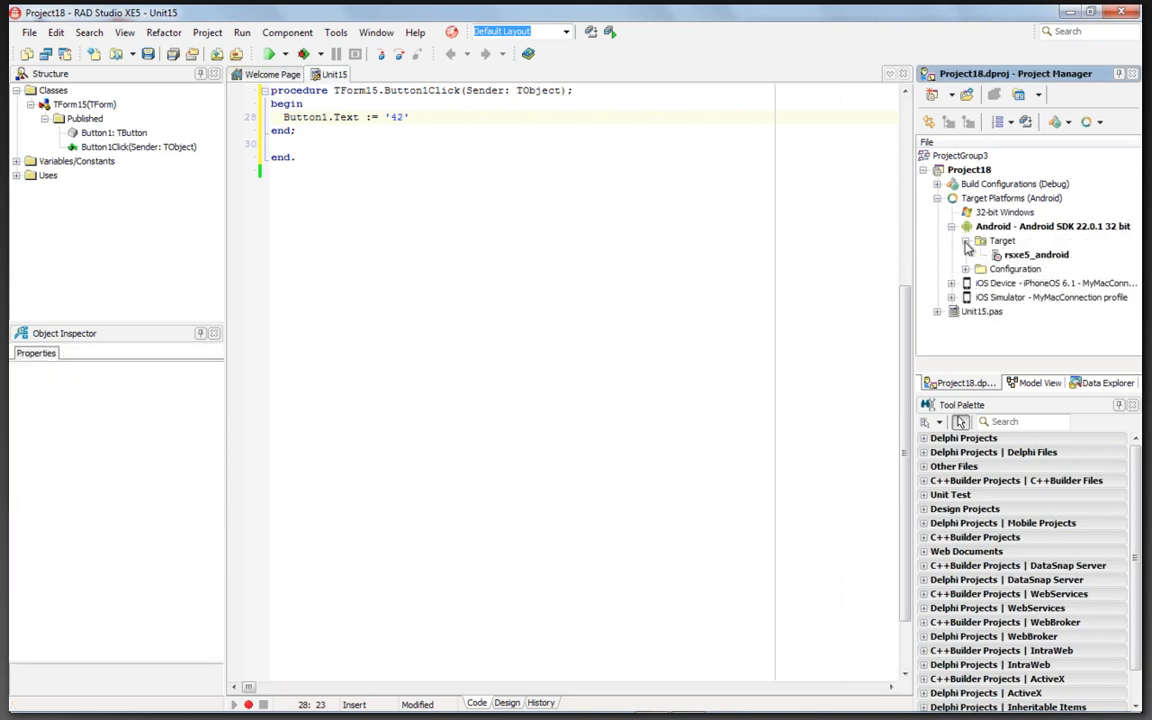
click(960, 240)
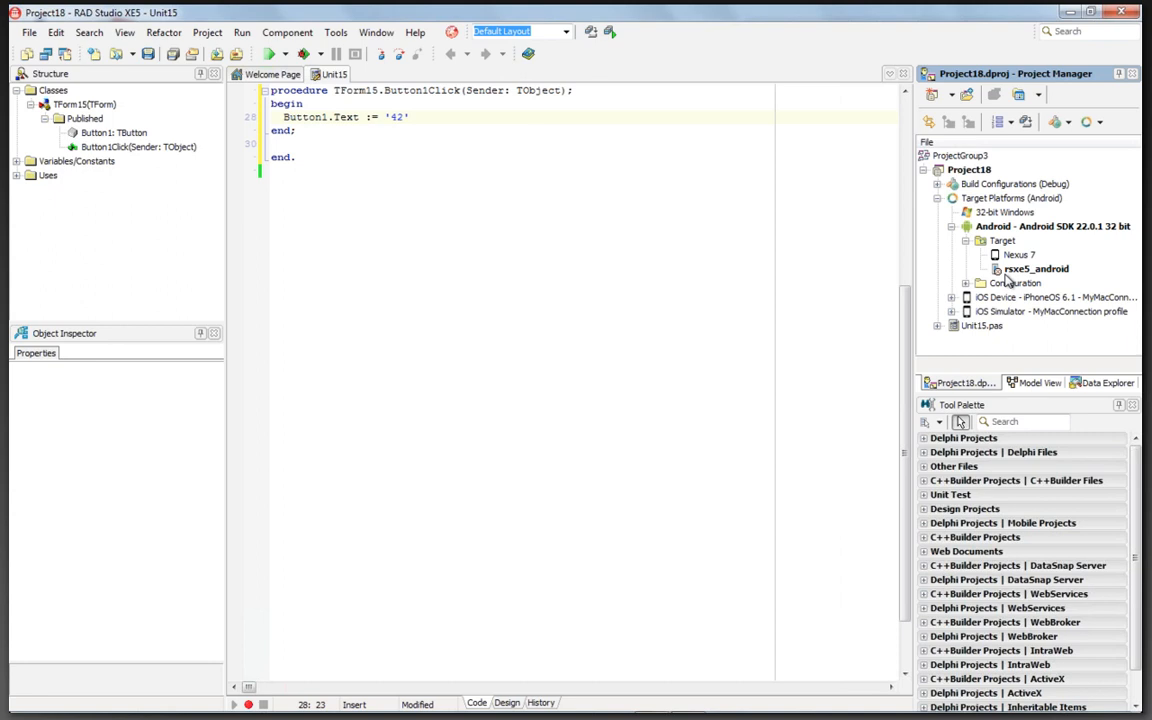
mouse_move(1024, 286)
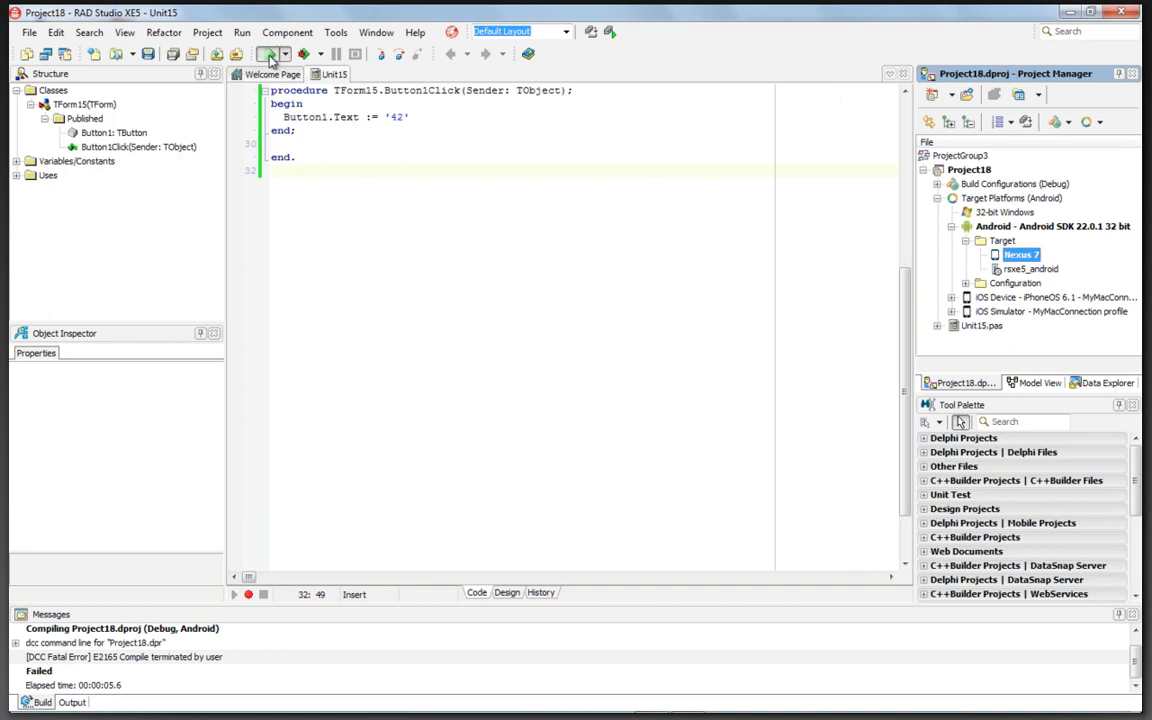
click(268, 52)
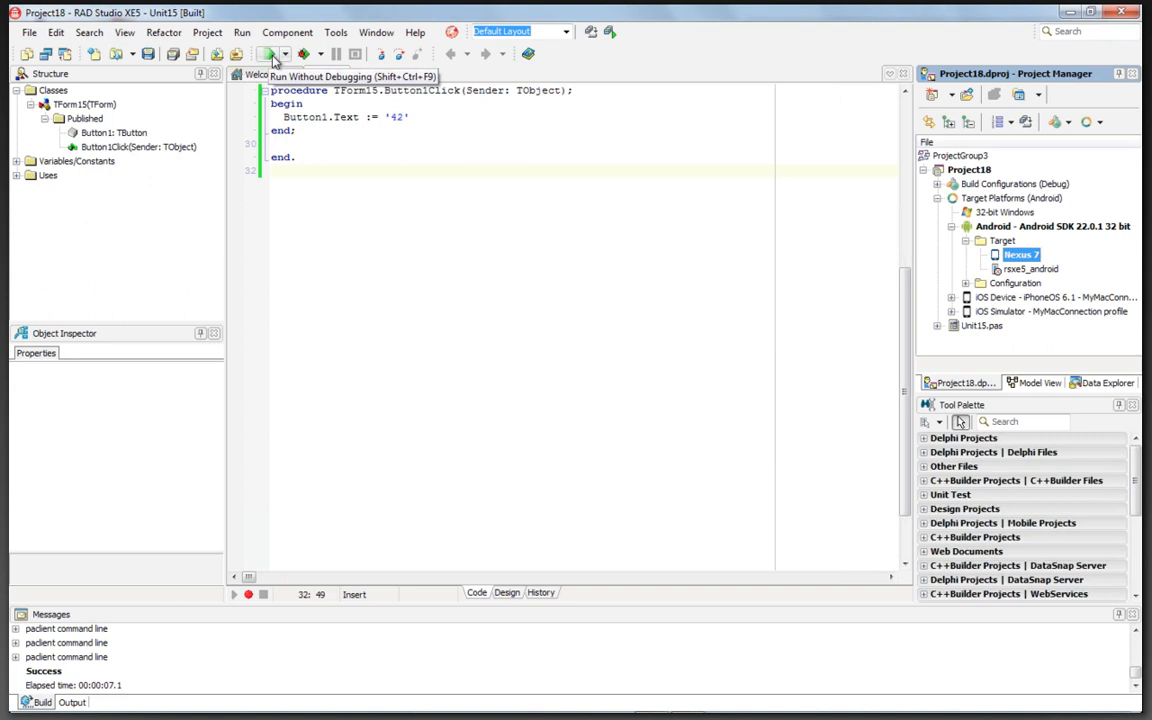
click(268, 56)
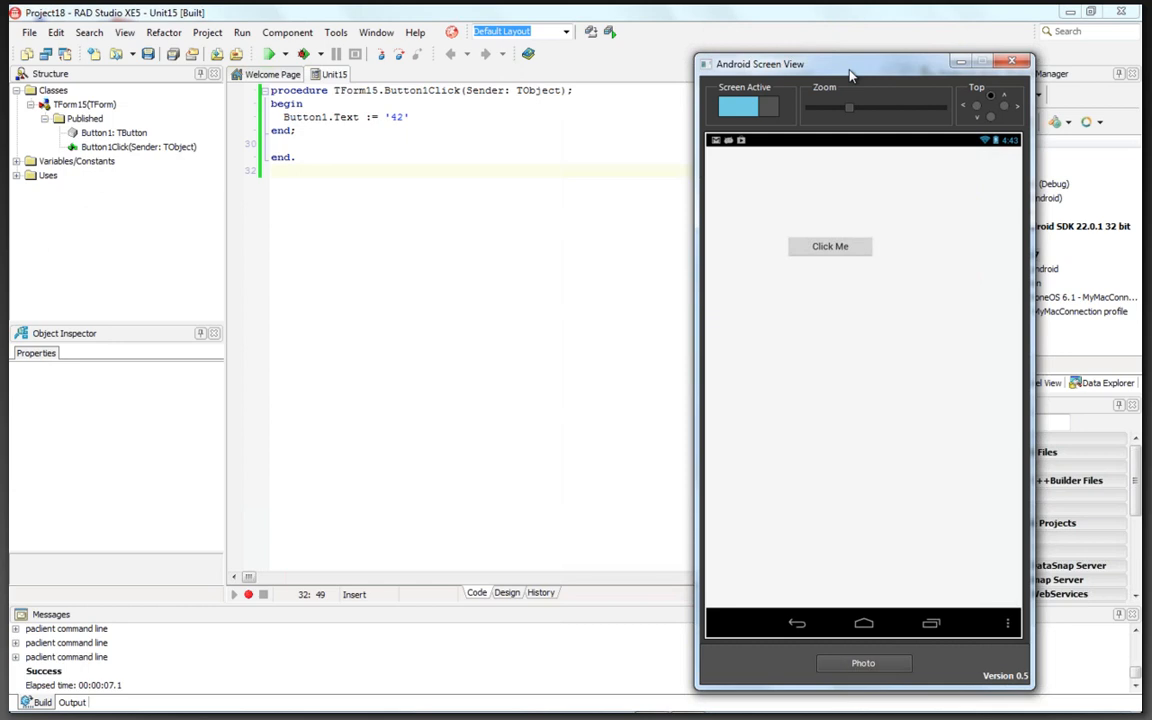
Tap Click Me on the device so it reads 42, then dismiss Screen View.
click(830, 246)
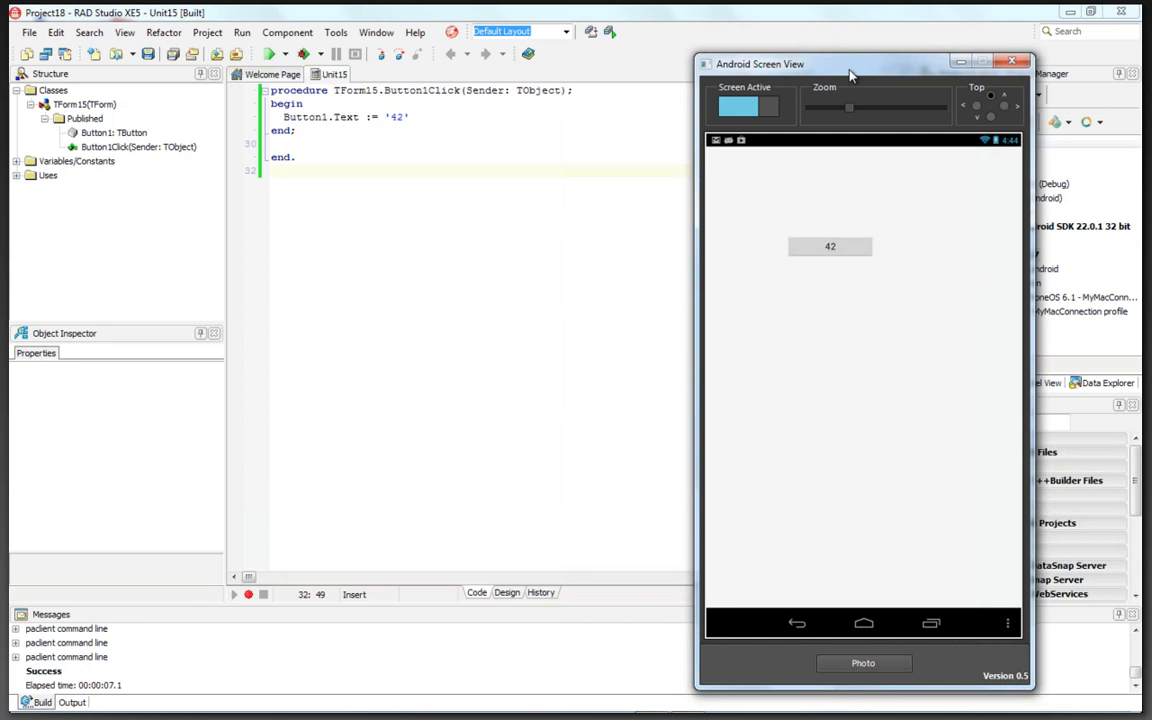
click(344, 32)
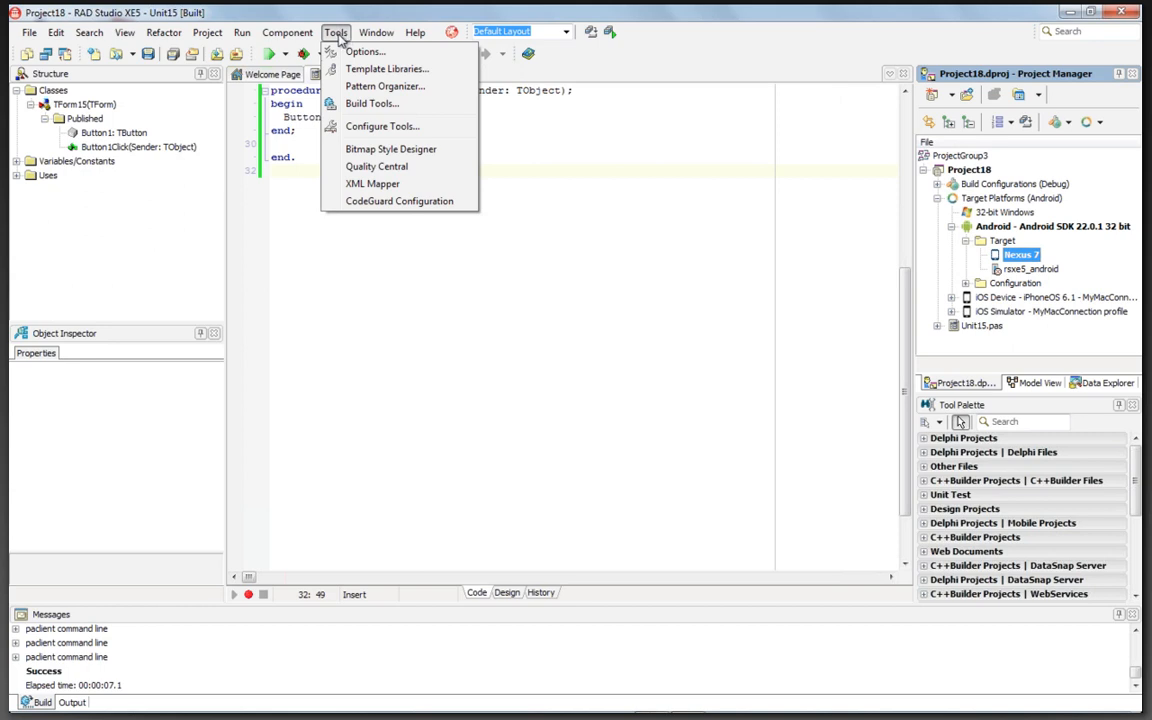
From Options > SDK Manager, start the Create a new Android SDK wizard via Add New.
click(372, 52)
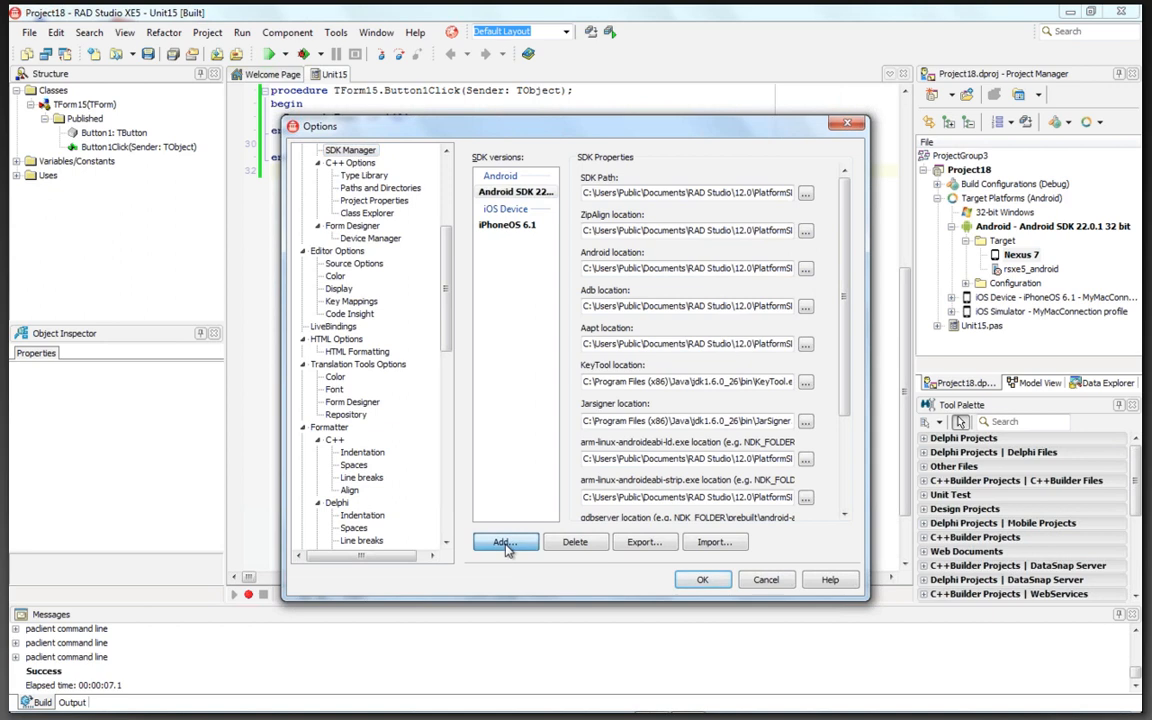
click(504, 542)
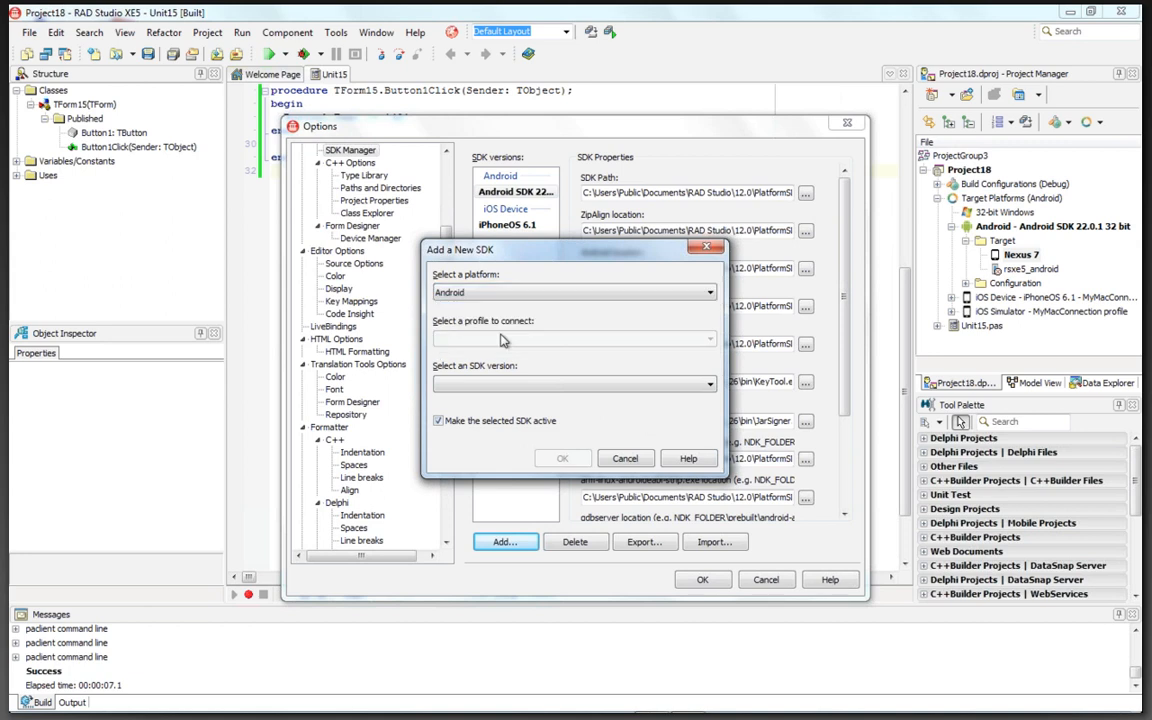
click(572, 384)
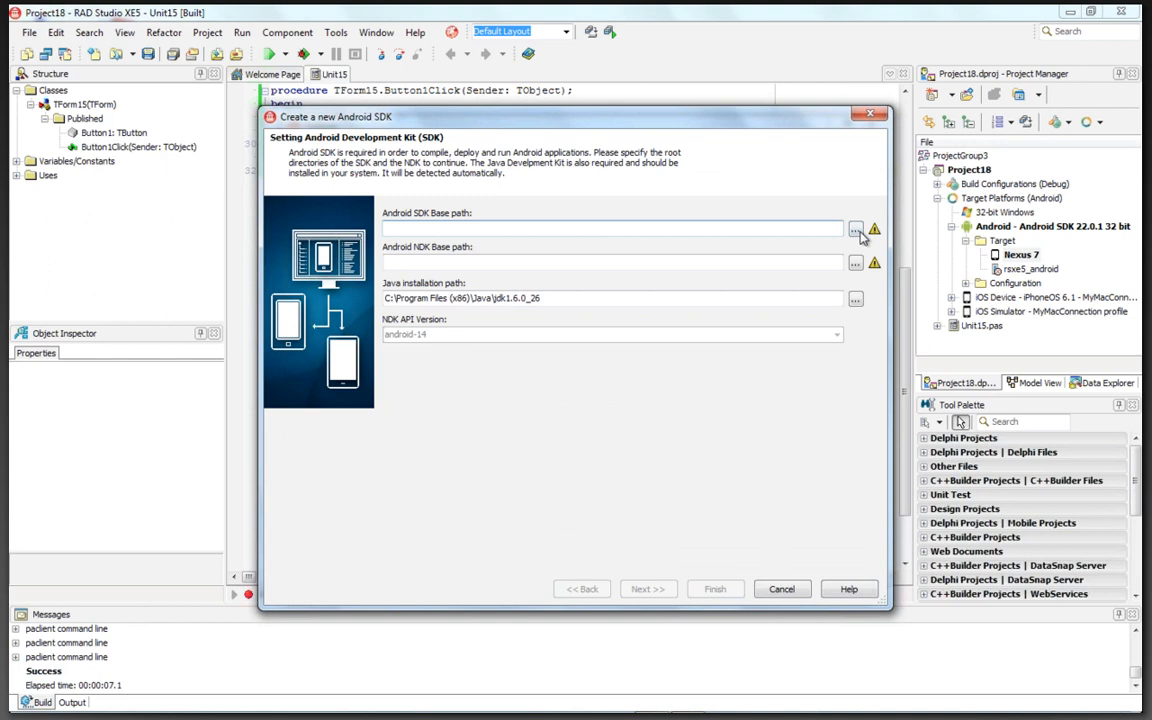
Set the SDK base path to the adt-bundle sdk folder.
click(856, 228)
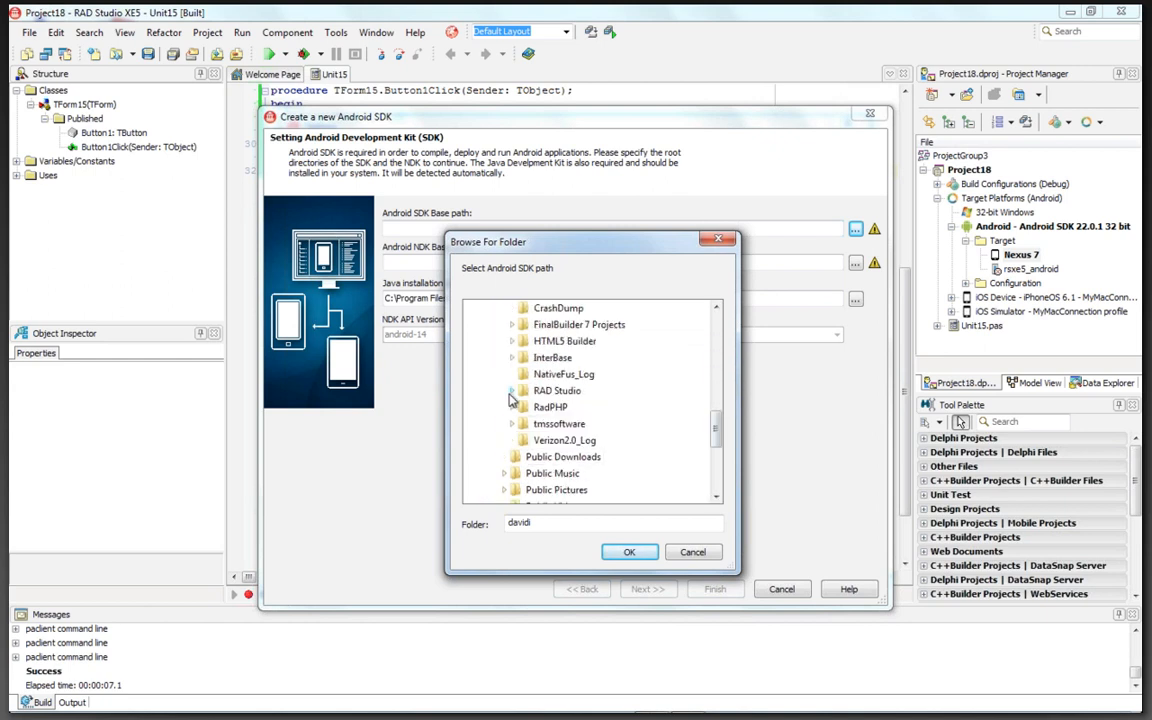
click(512, 390)
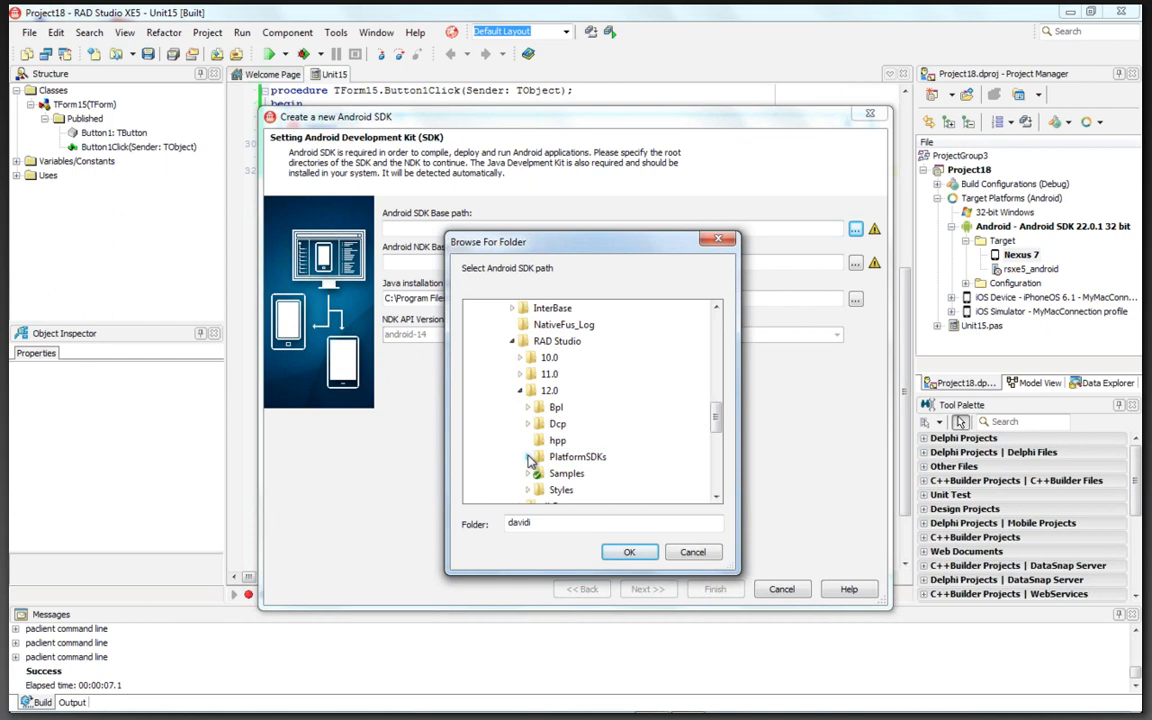
click(628, 552)
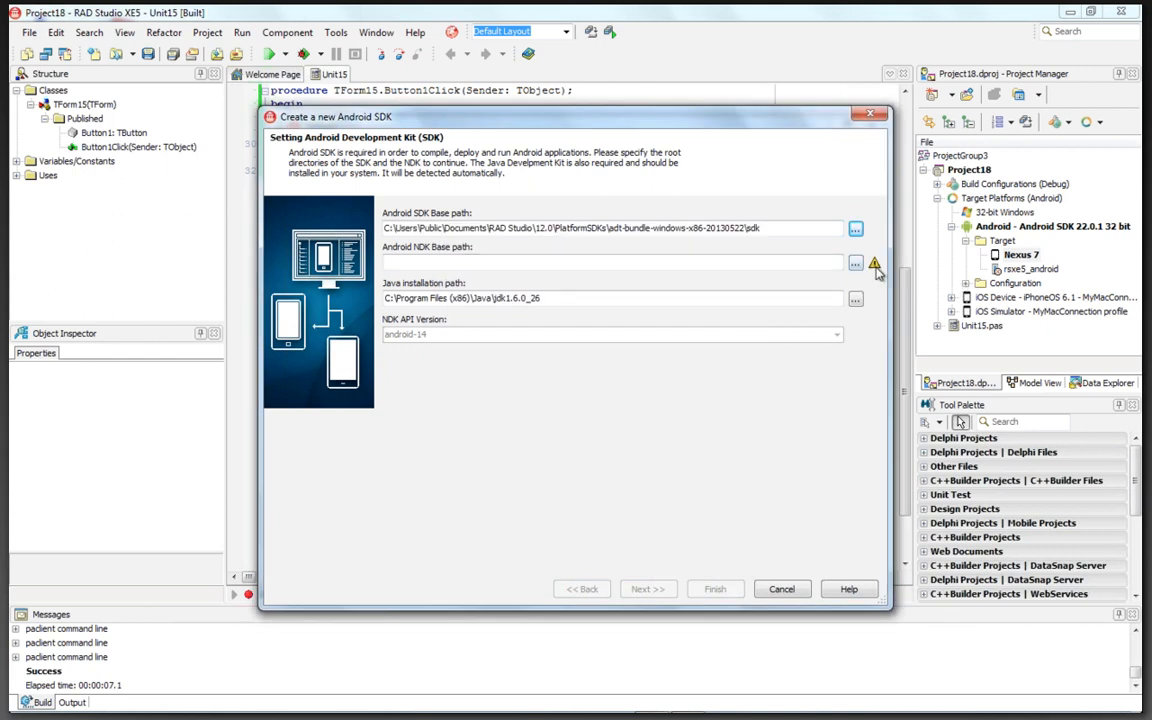
Set the NDK base path to the android-ndk folder and continue to tool locations.
click(852, 264)
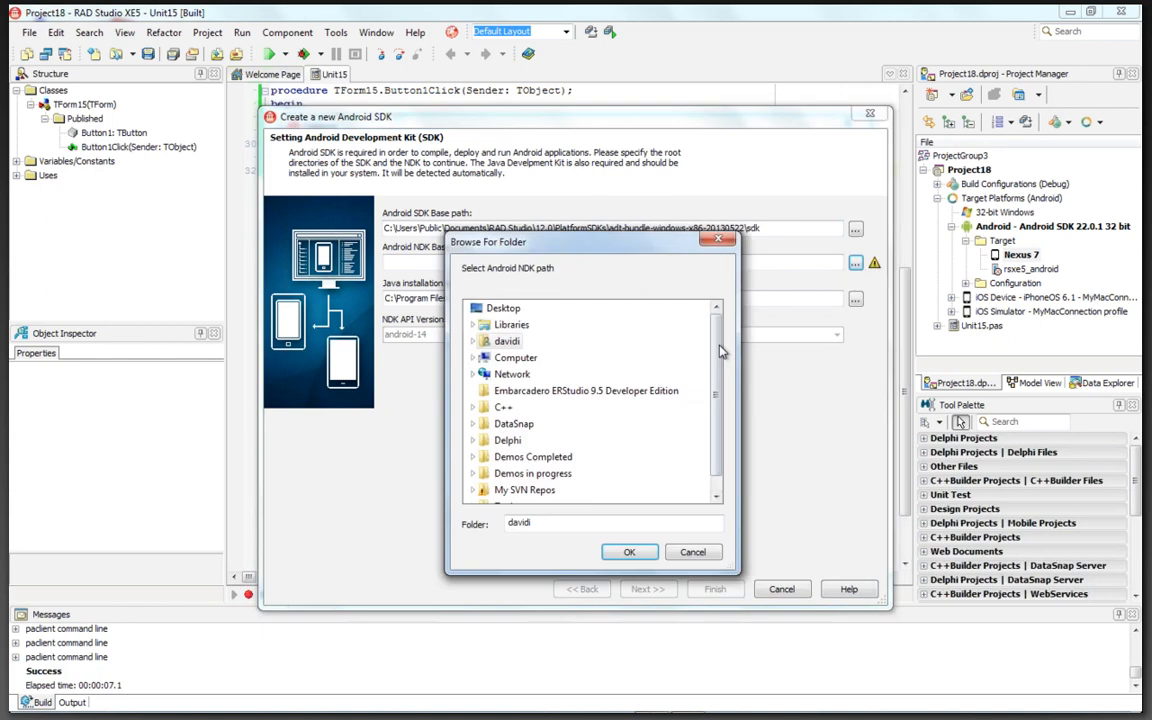
scroll(down, 3)
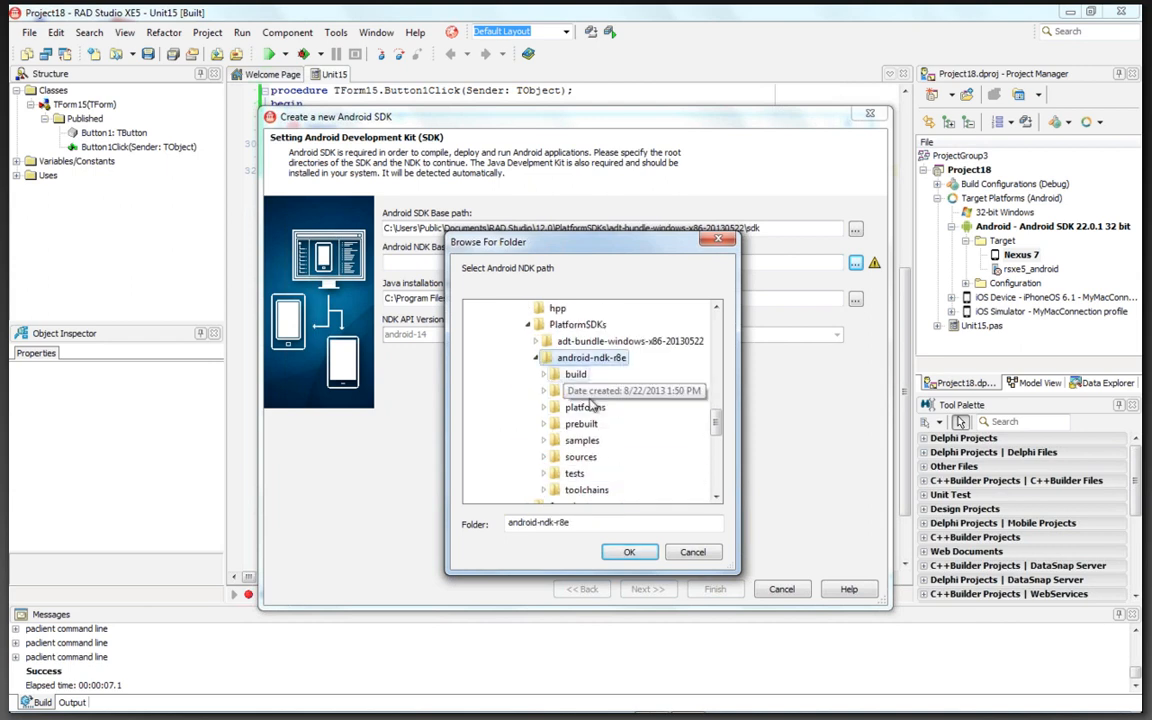
click(630, 552)
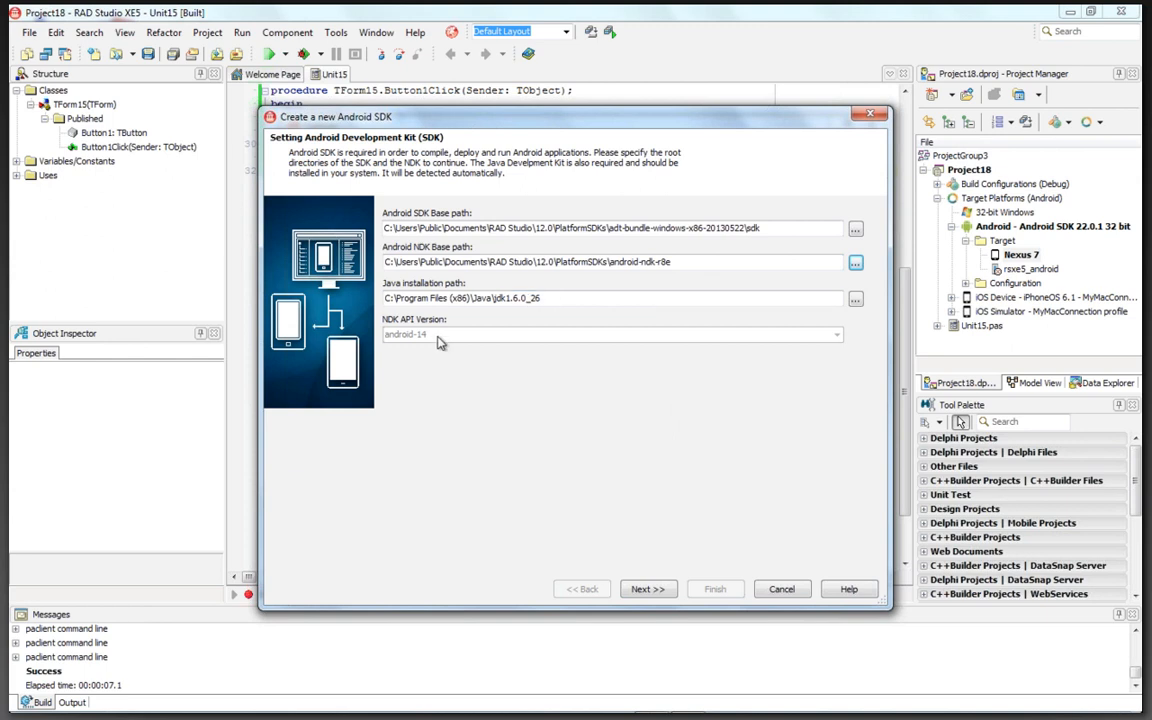
mouse_move(734, 652)
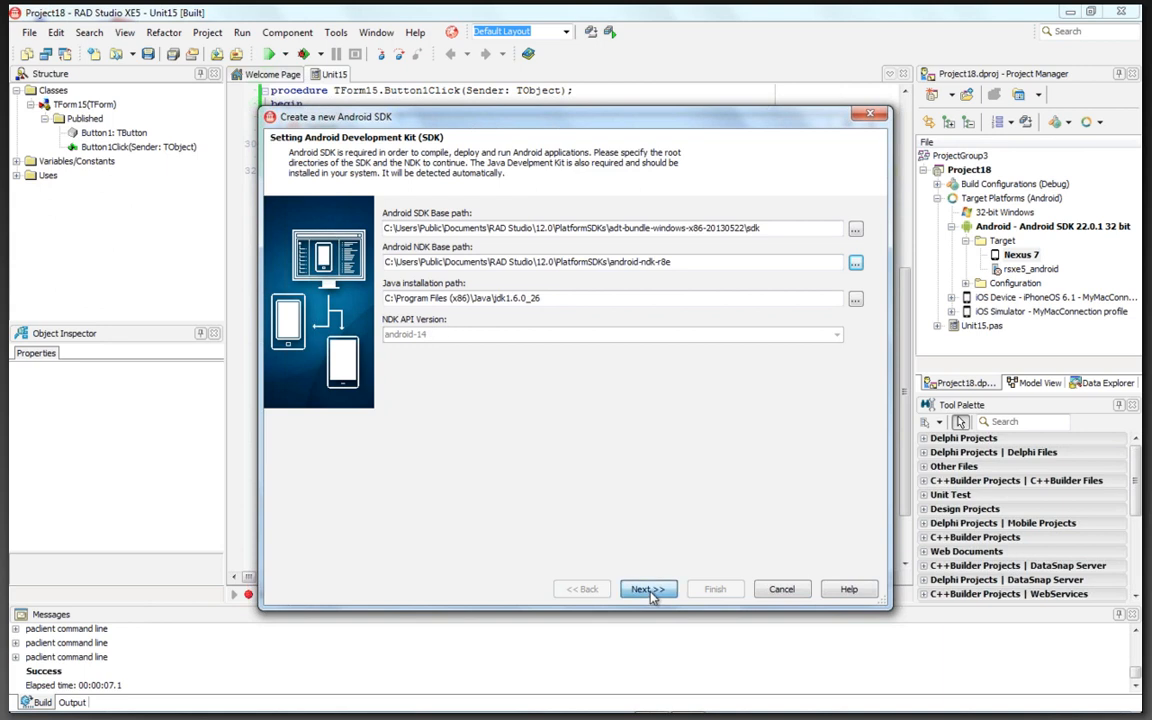
click(648, 588)
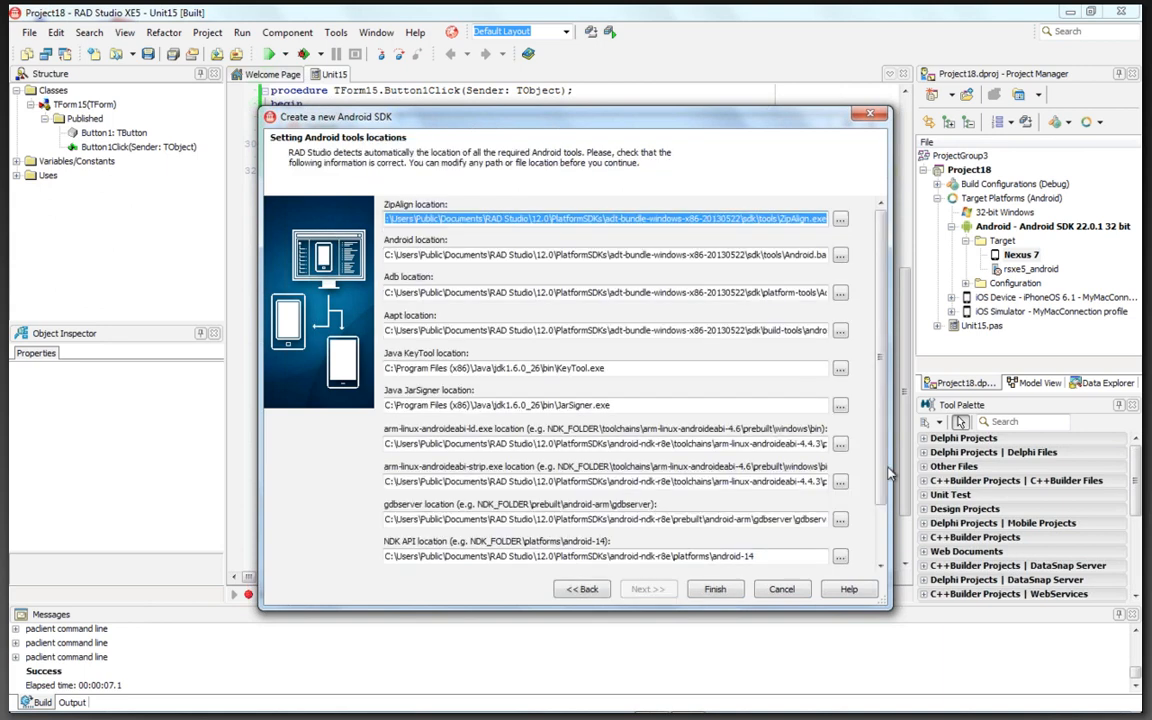